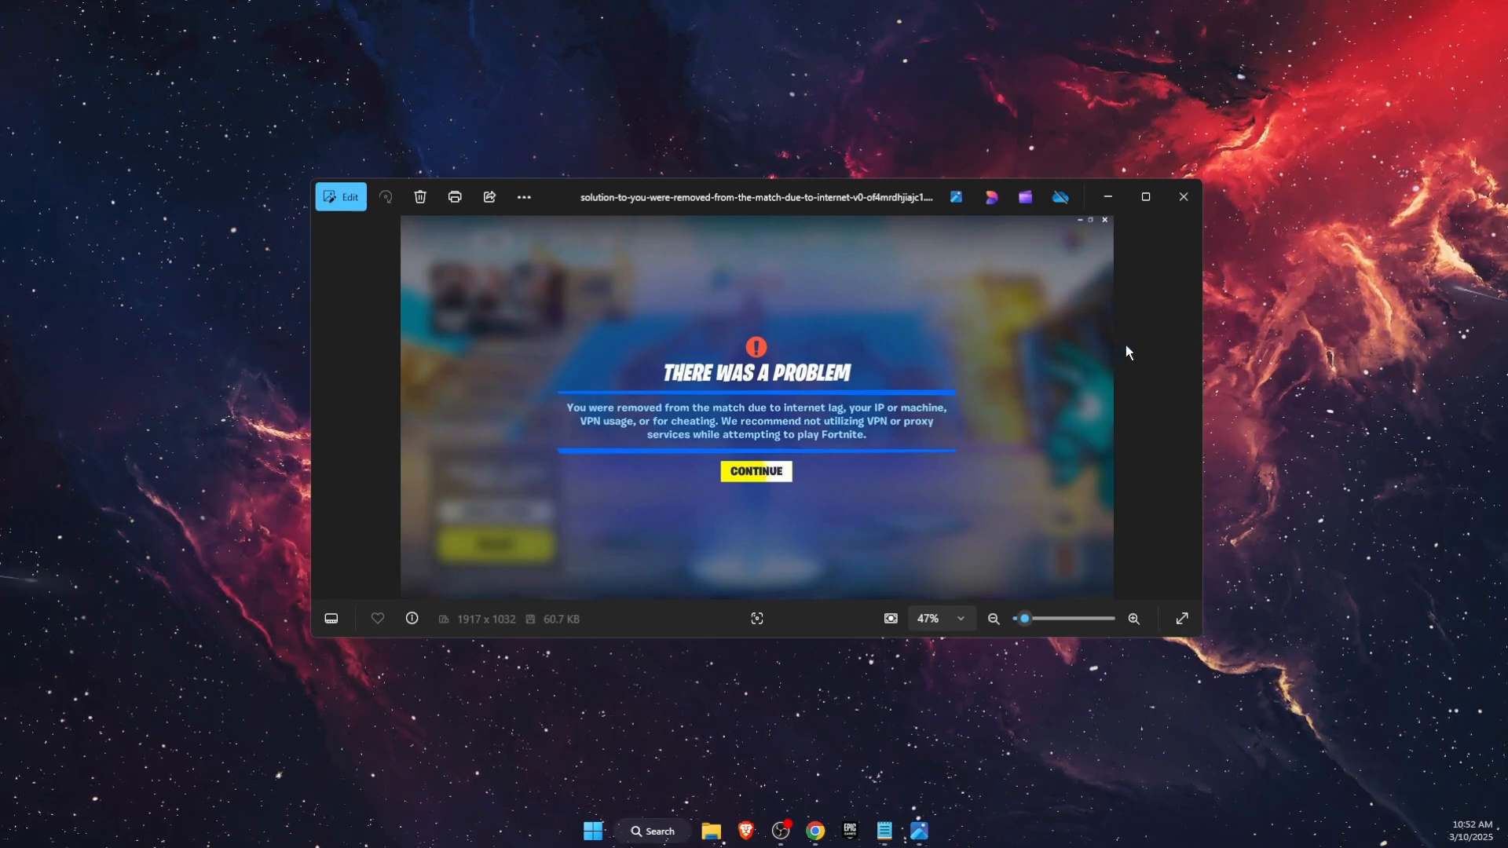
# Close the Photos window showing the Fortnite 'removed from the match' screenshot.
pyautogui.click(1181, 197)
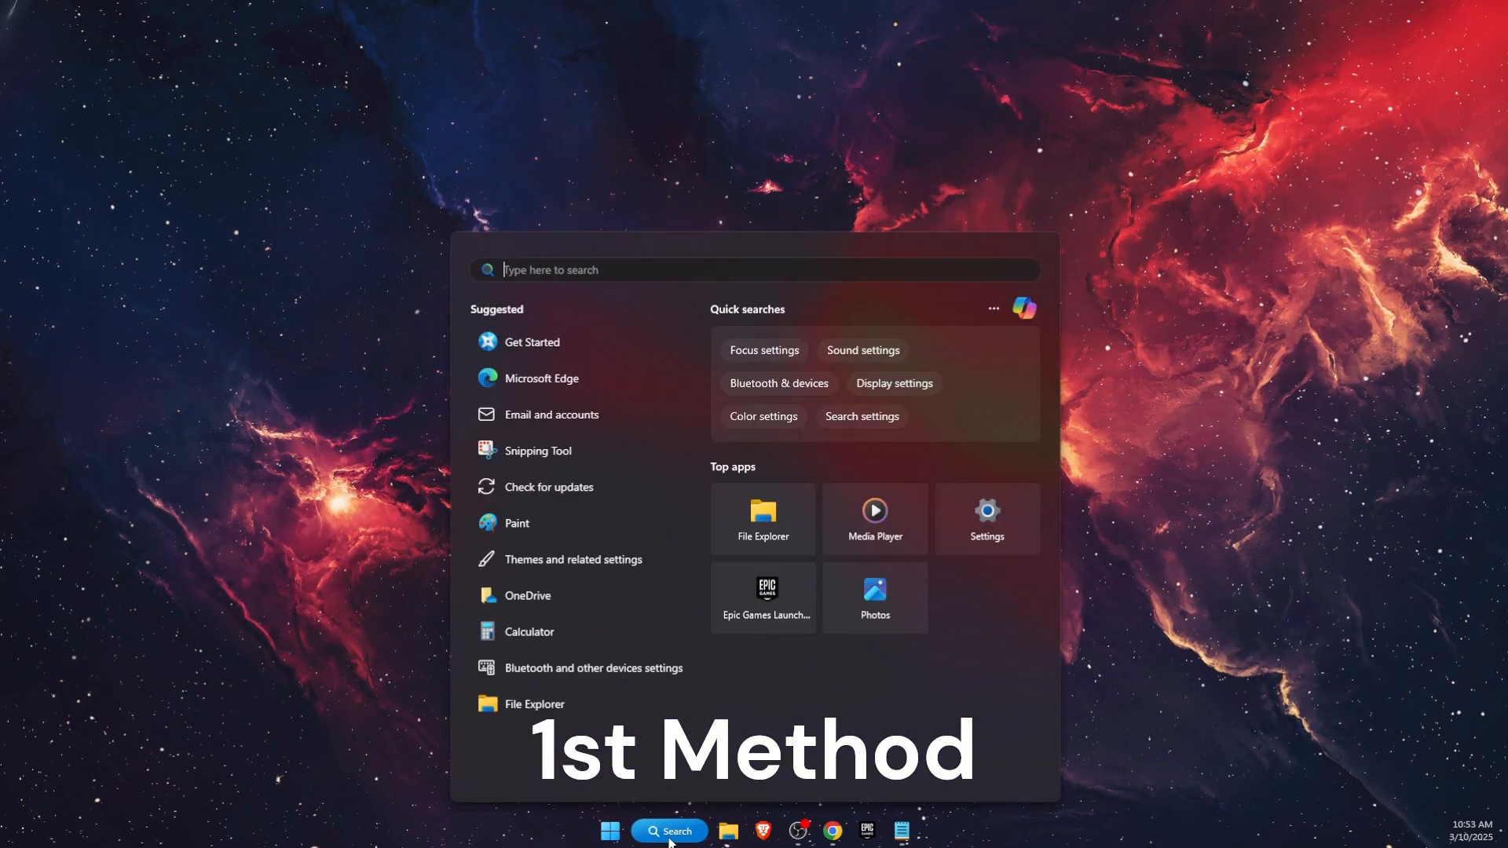
# Filter Installed apps by 'epic', view Epic Games Launcher's options, then close Settings.
pyautogui.write('install')
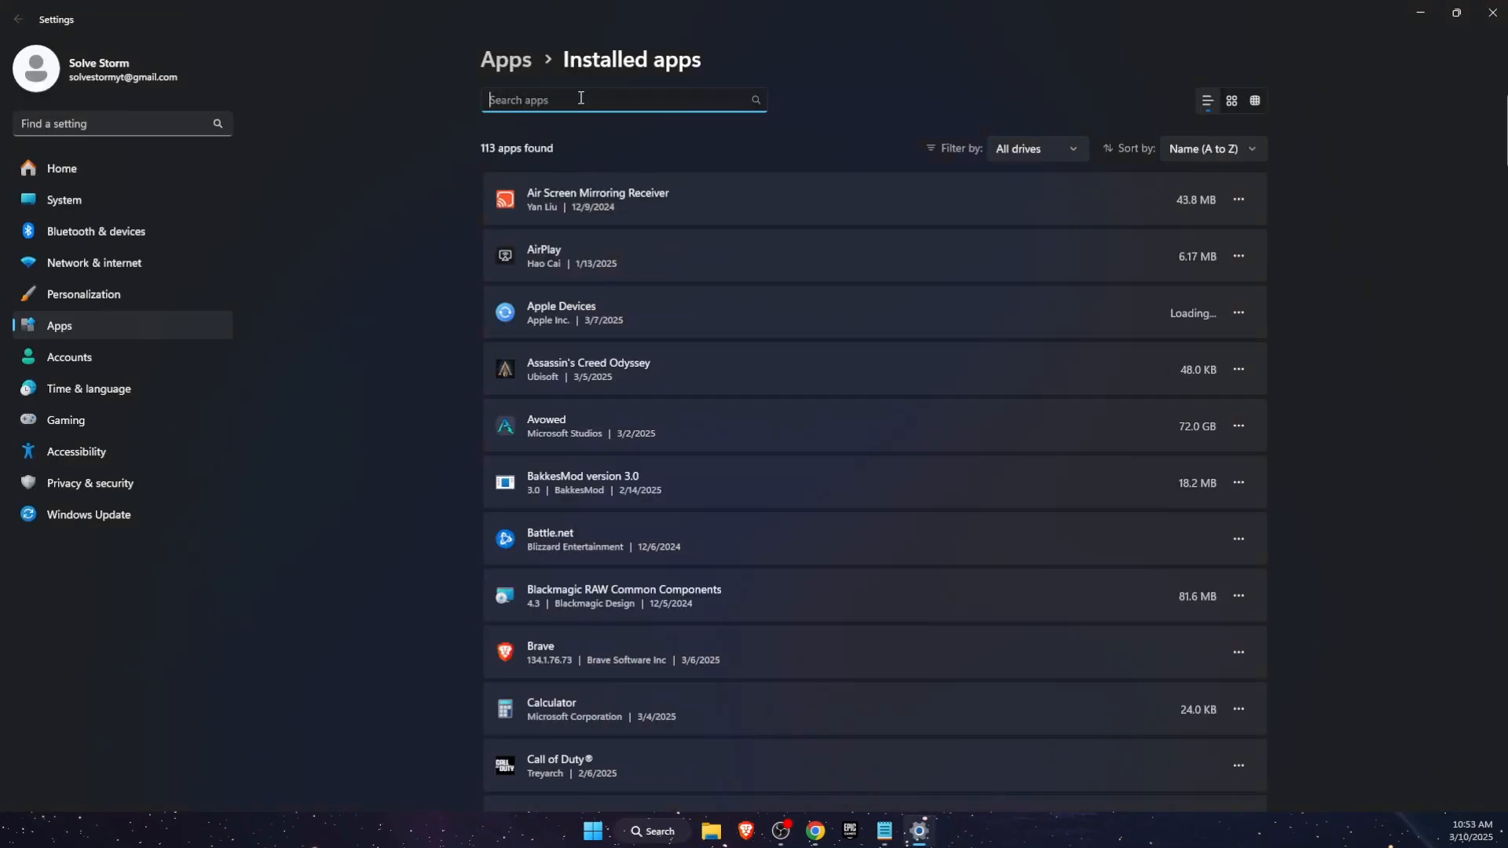
pyautogui.write('epic')
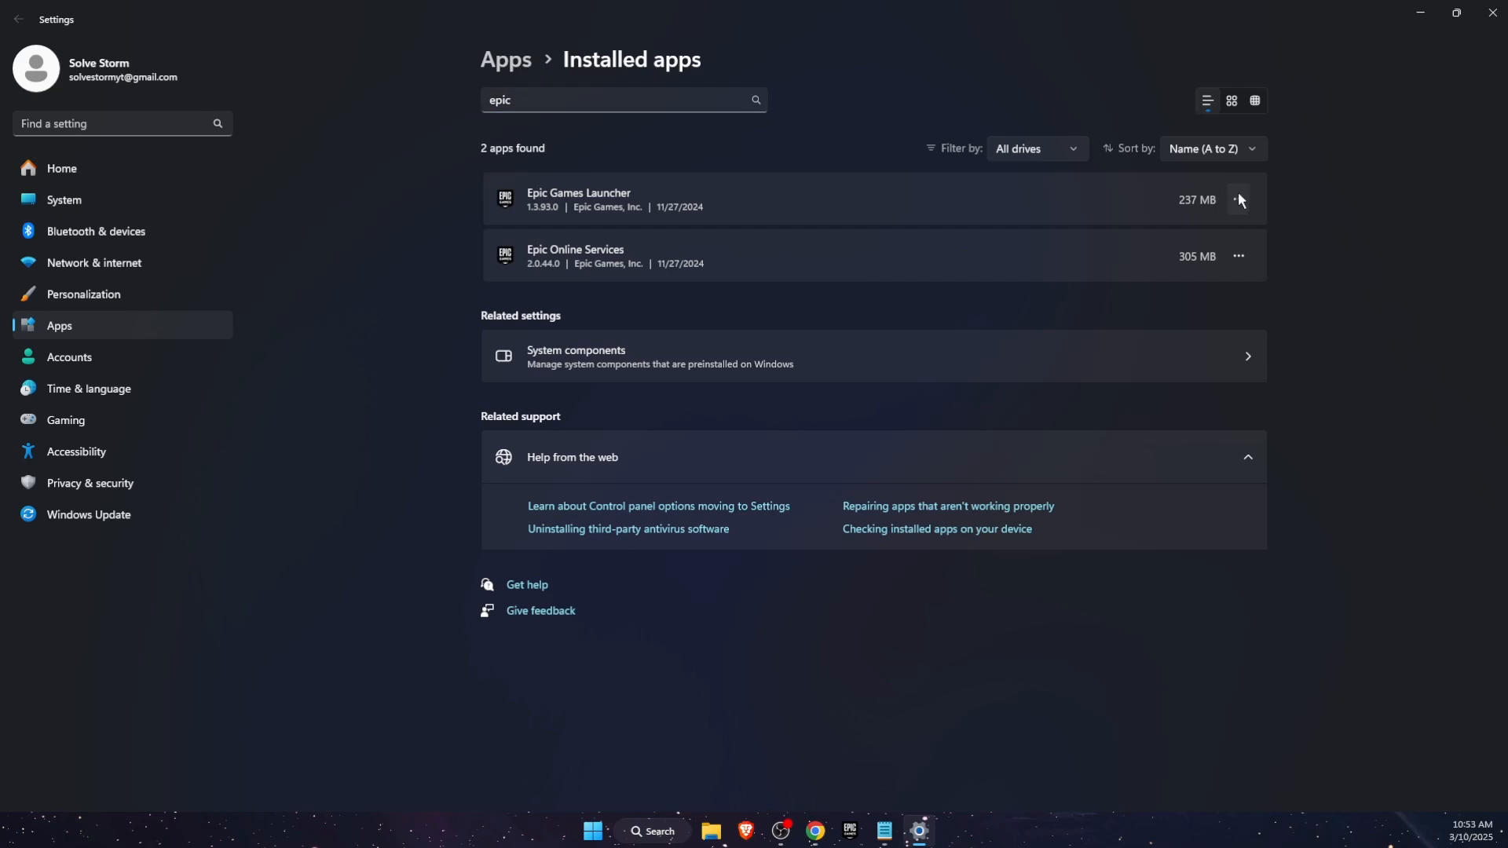
pyautogui.click(1240, 200)
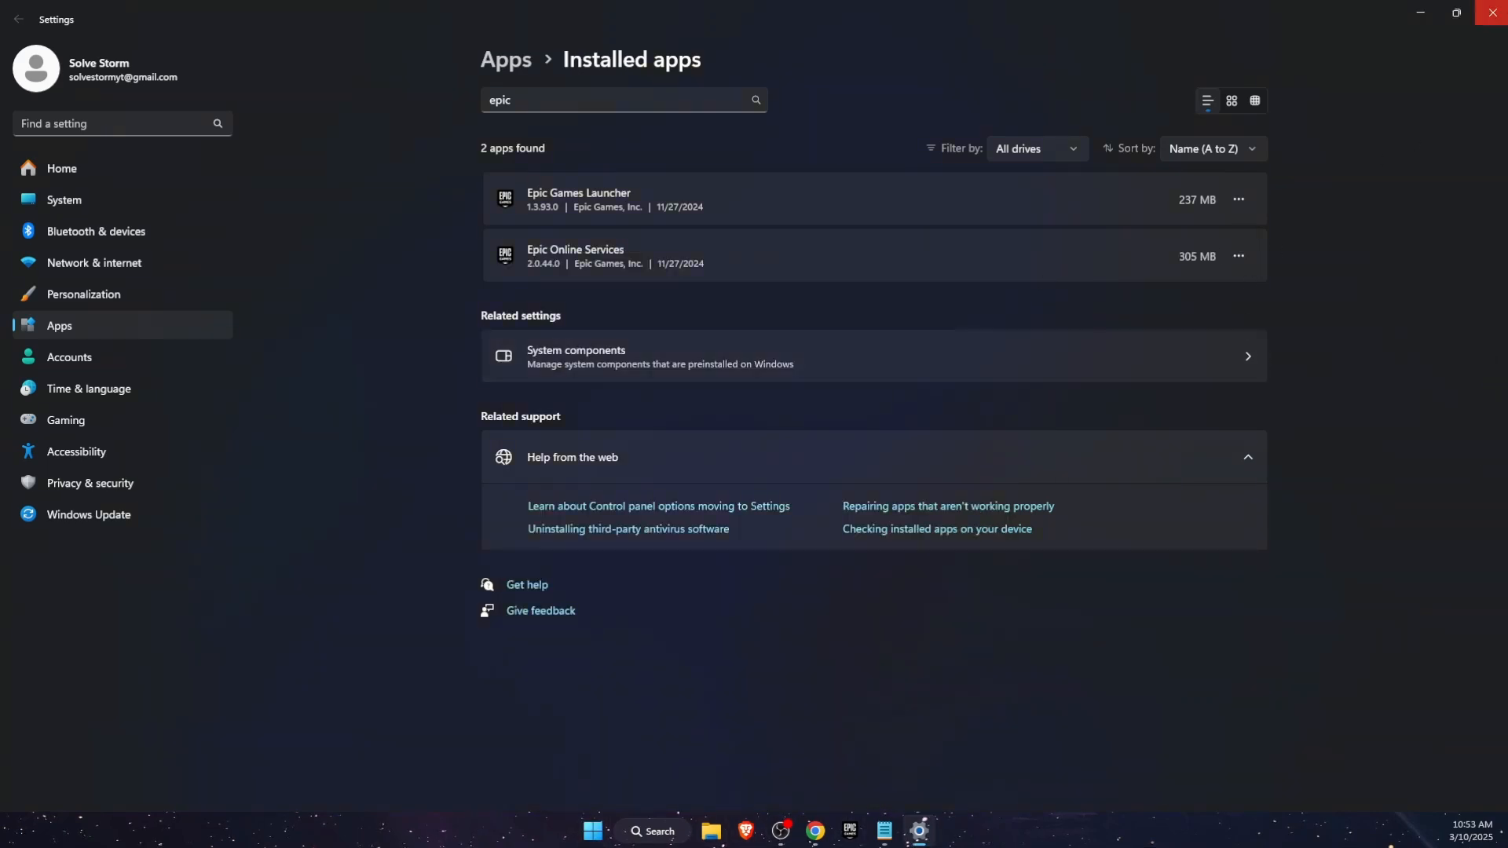
pyautogui.click(1491, 13)
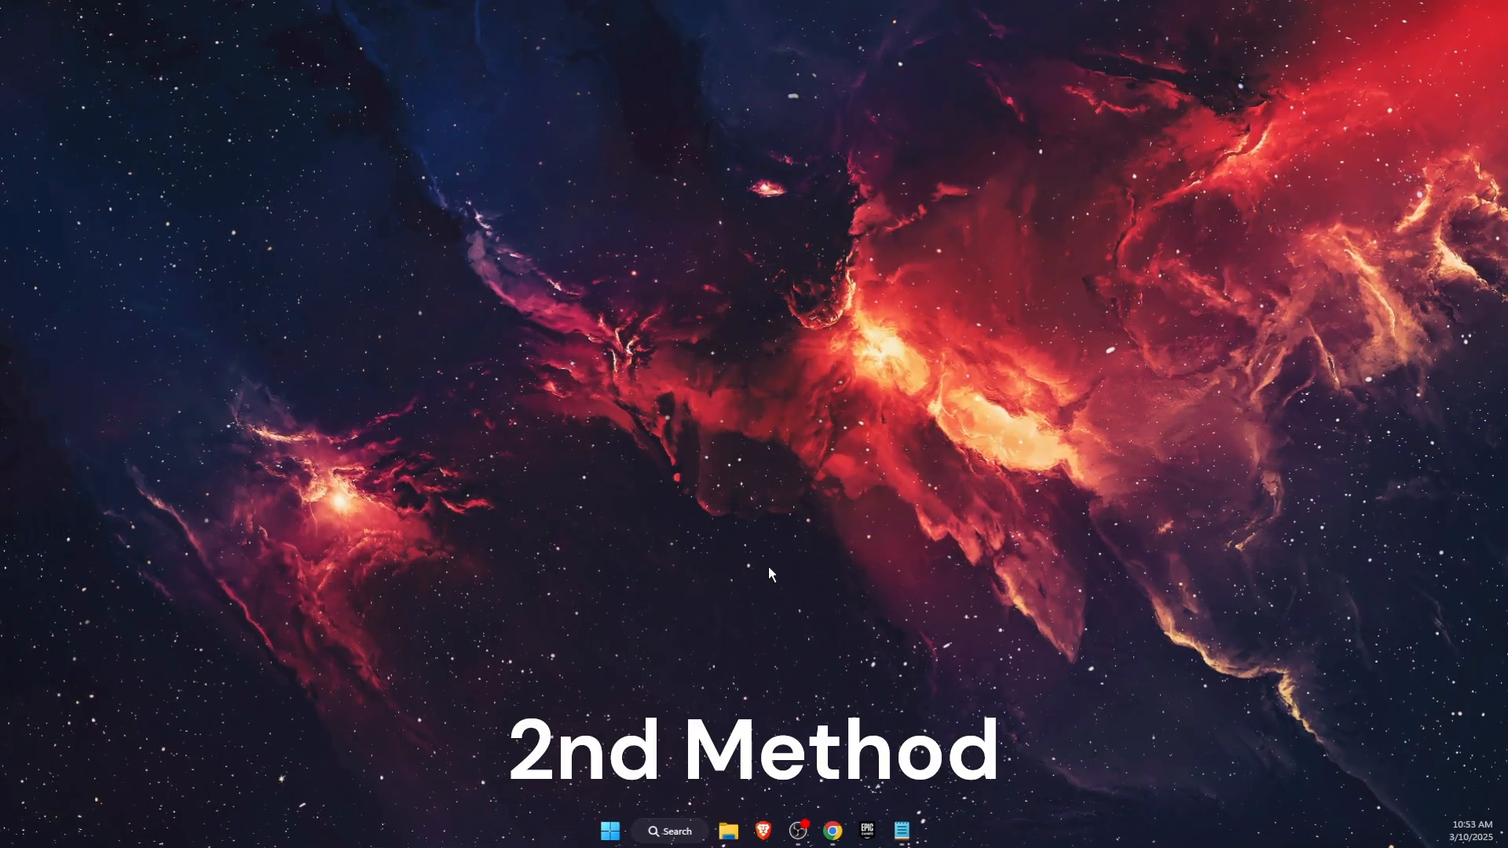
# Open %localappdata%\EpicGamesLauncher\Saved via Run and select its contents for deletion.
pyautogui.click(671, 831)
pyautogui.write('%localappdata%')
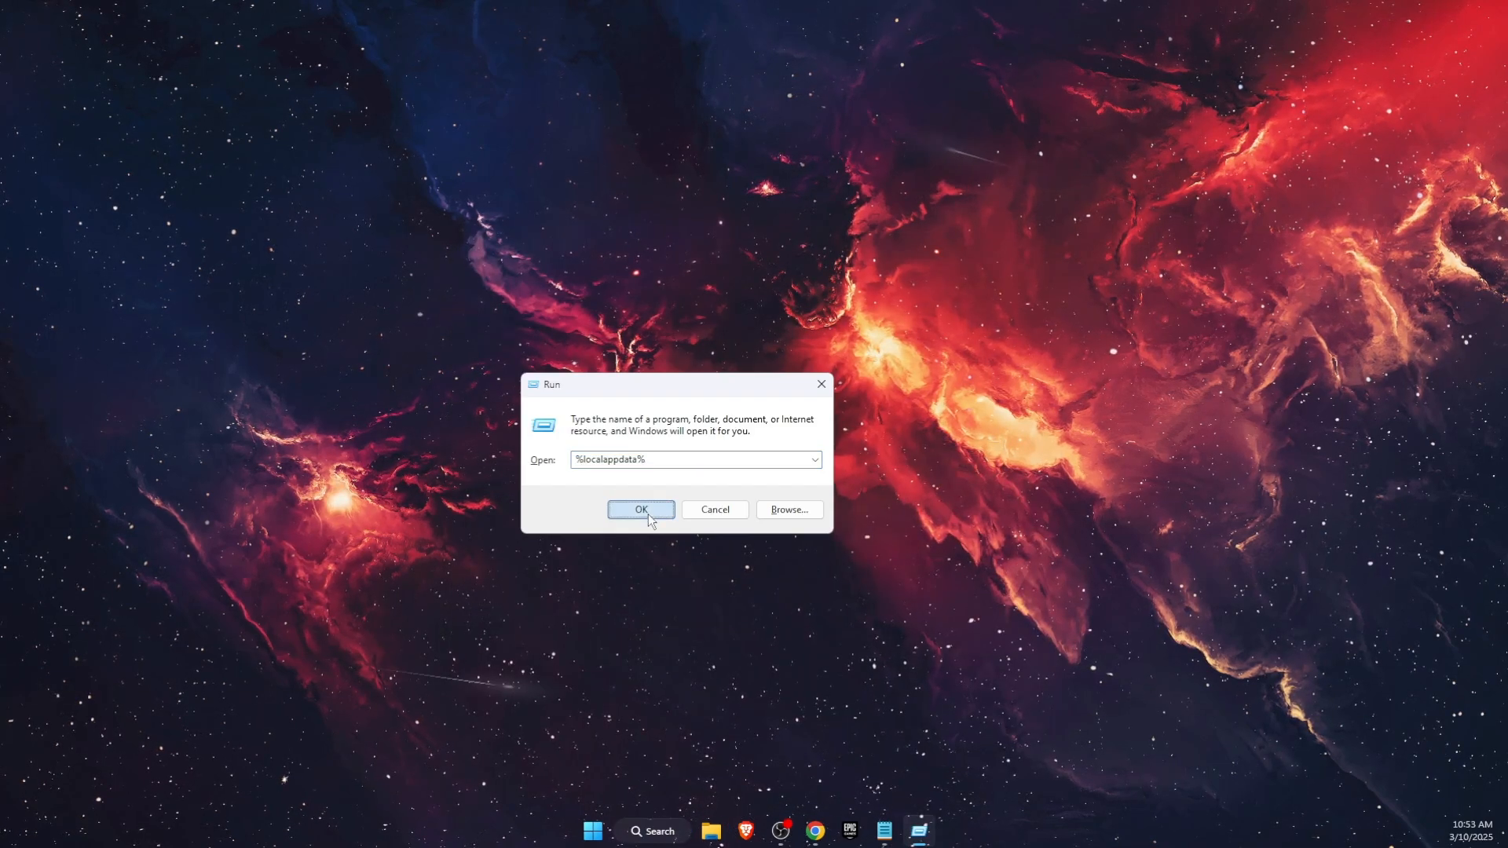
pyautogui.click(641, 509)
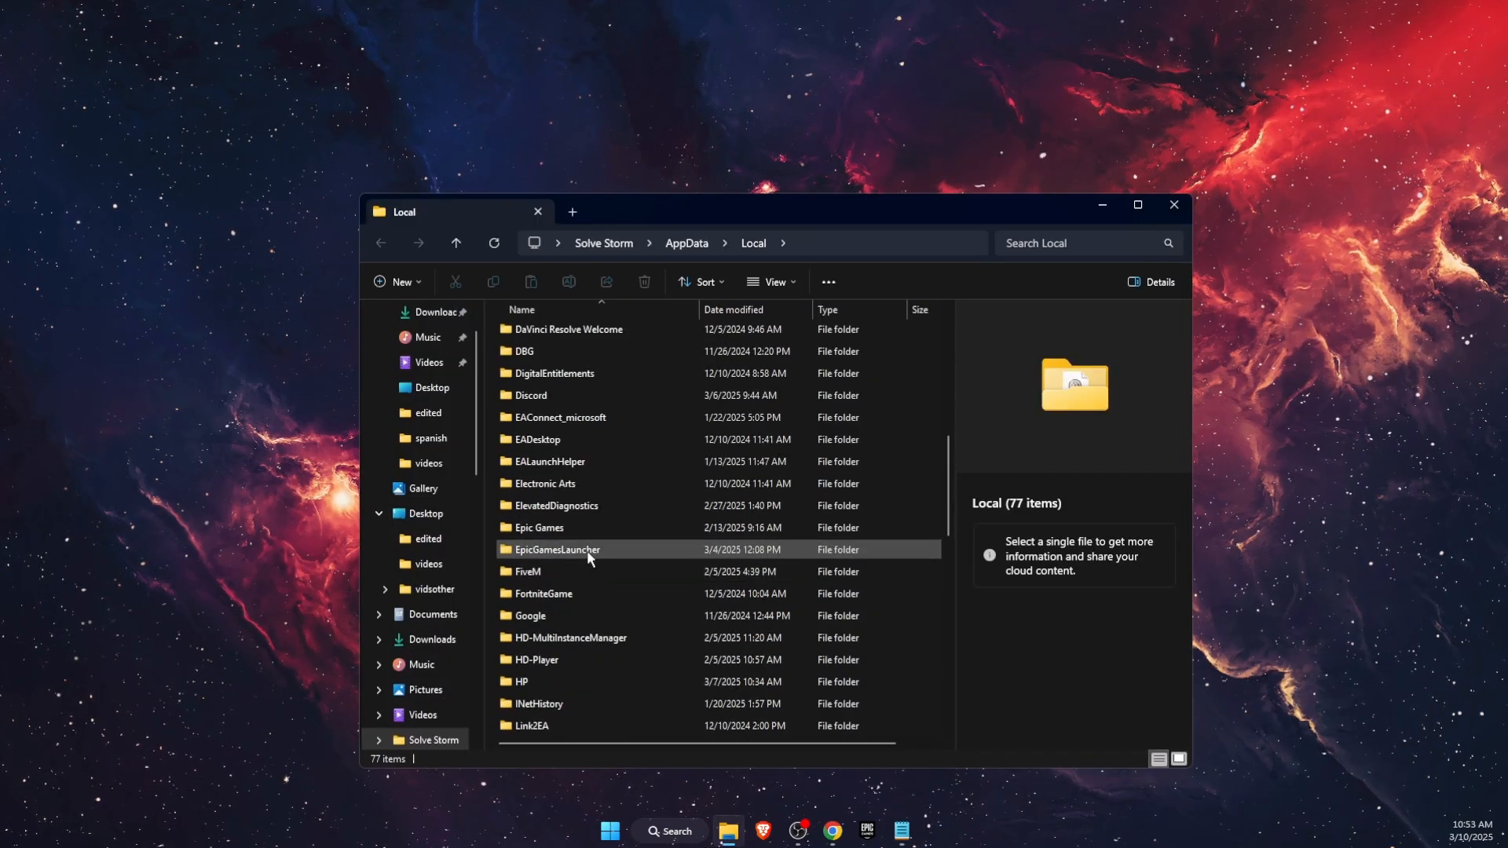
pyautogui.doubleClick(556, 550)
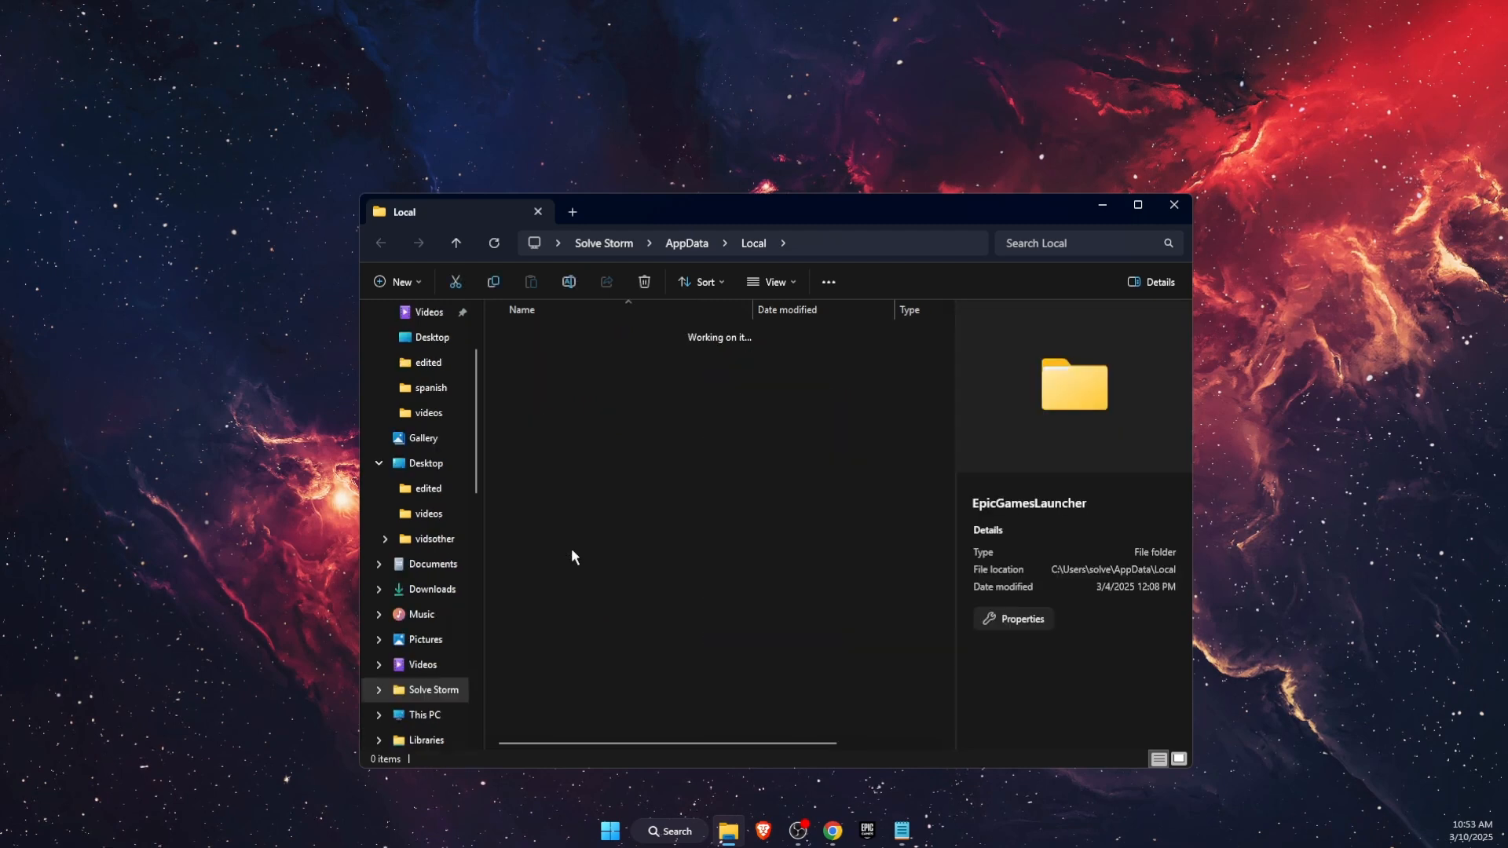
pyautogui.doubleClick(1071, 384)
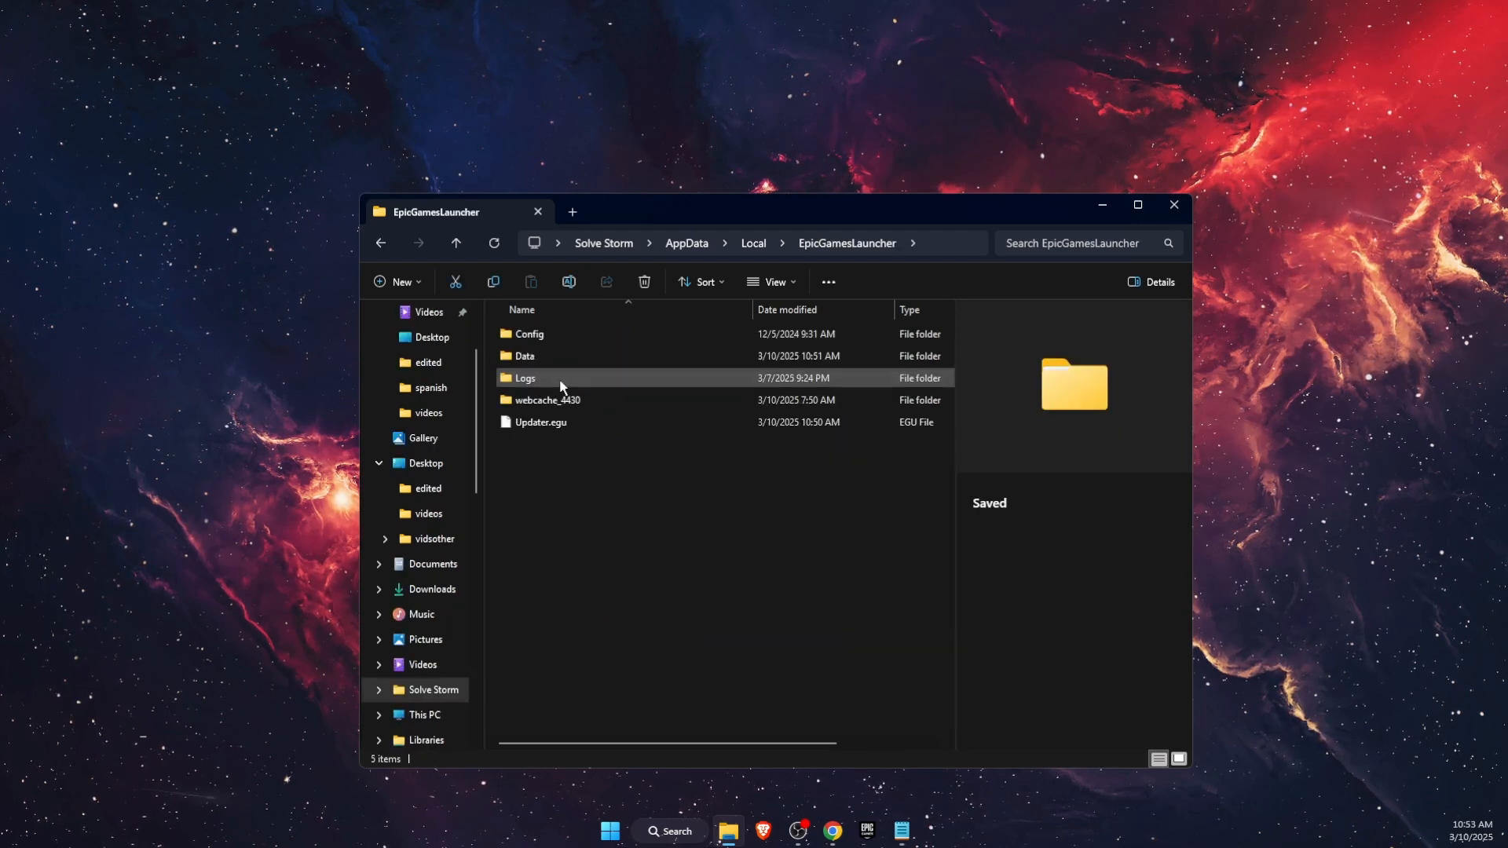
pyautogui.click(548, 400)
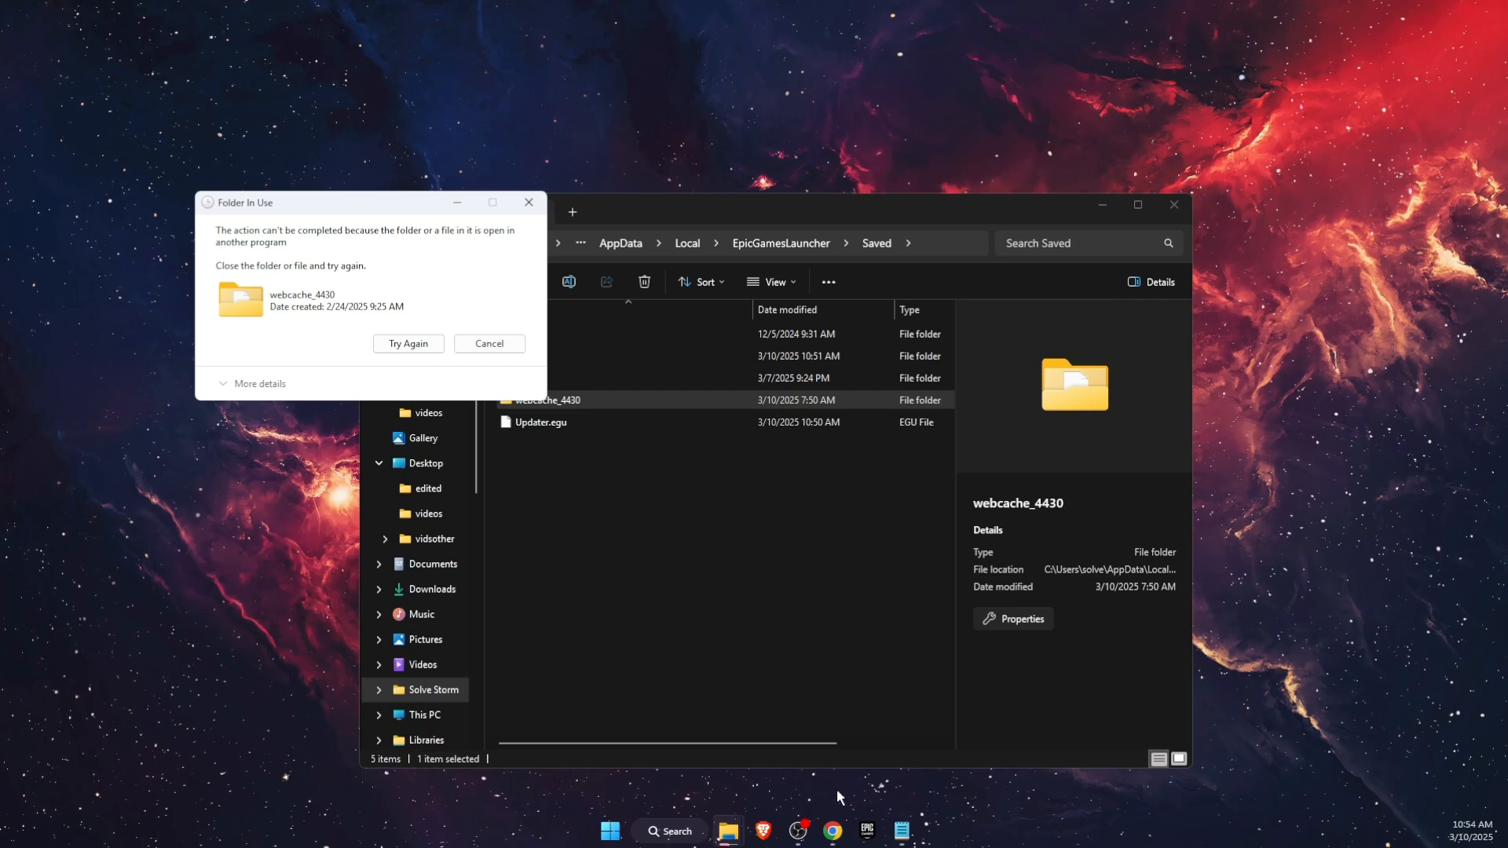
pyautogui.moveTo(508, 381)
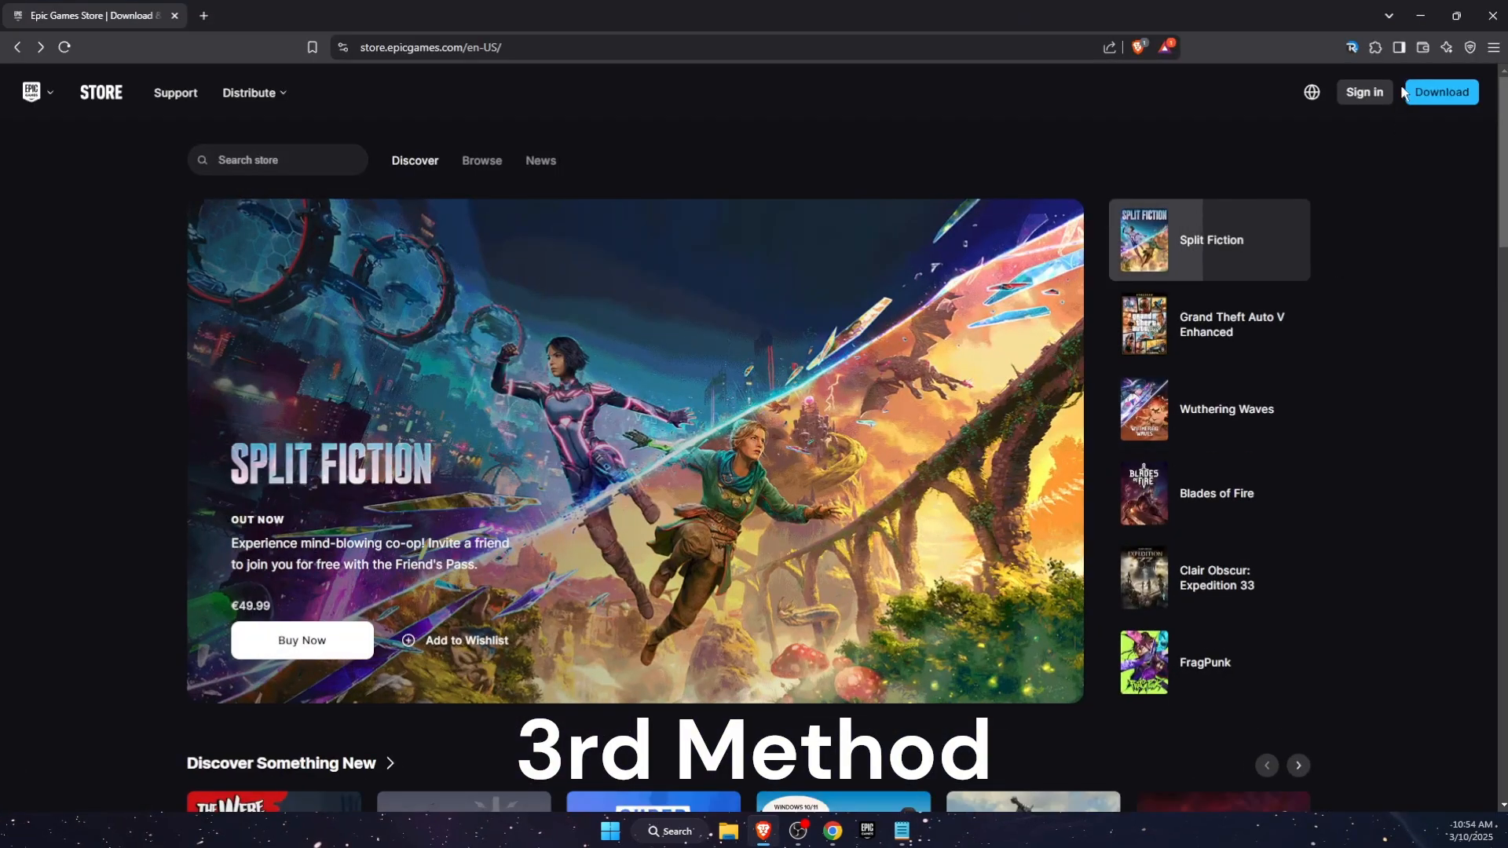
# Download the Epic Games launcher from store.epicgames.com.
pyautogui.click(1364, 93)
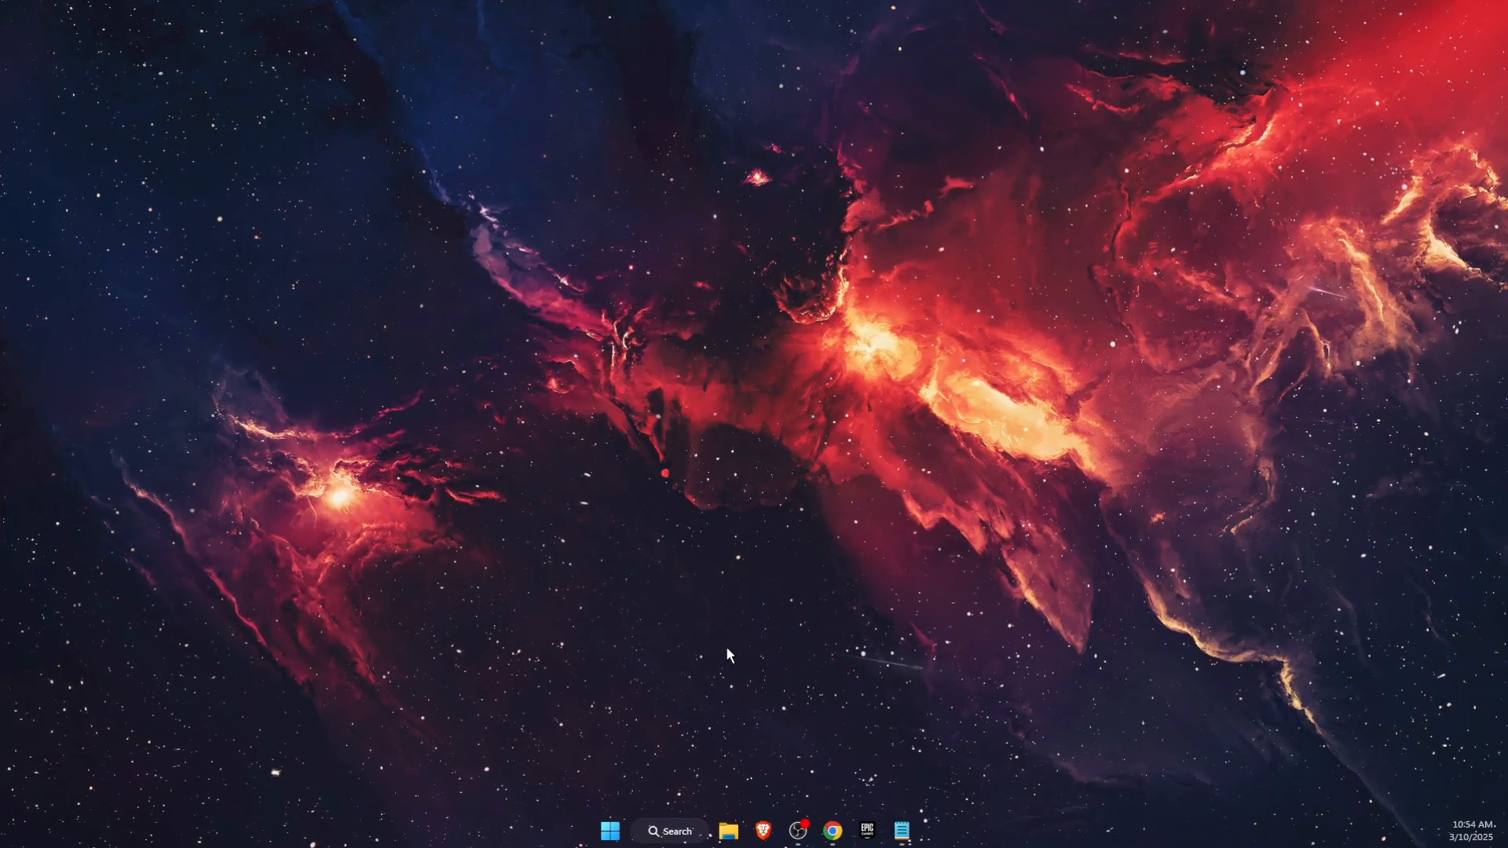
# Open regedit and delete the Identifiers key under HKEY_CURRENT_USER\Software\Epic Games\Unreal Engine.
pyautogui.click(671, 831)
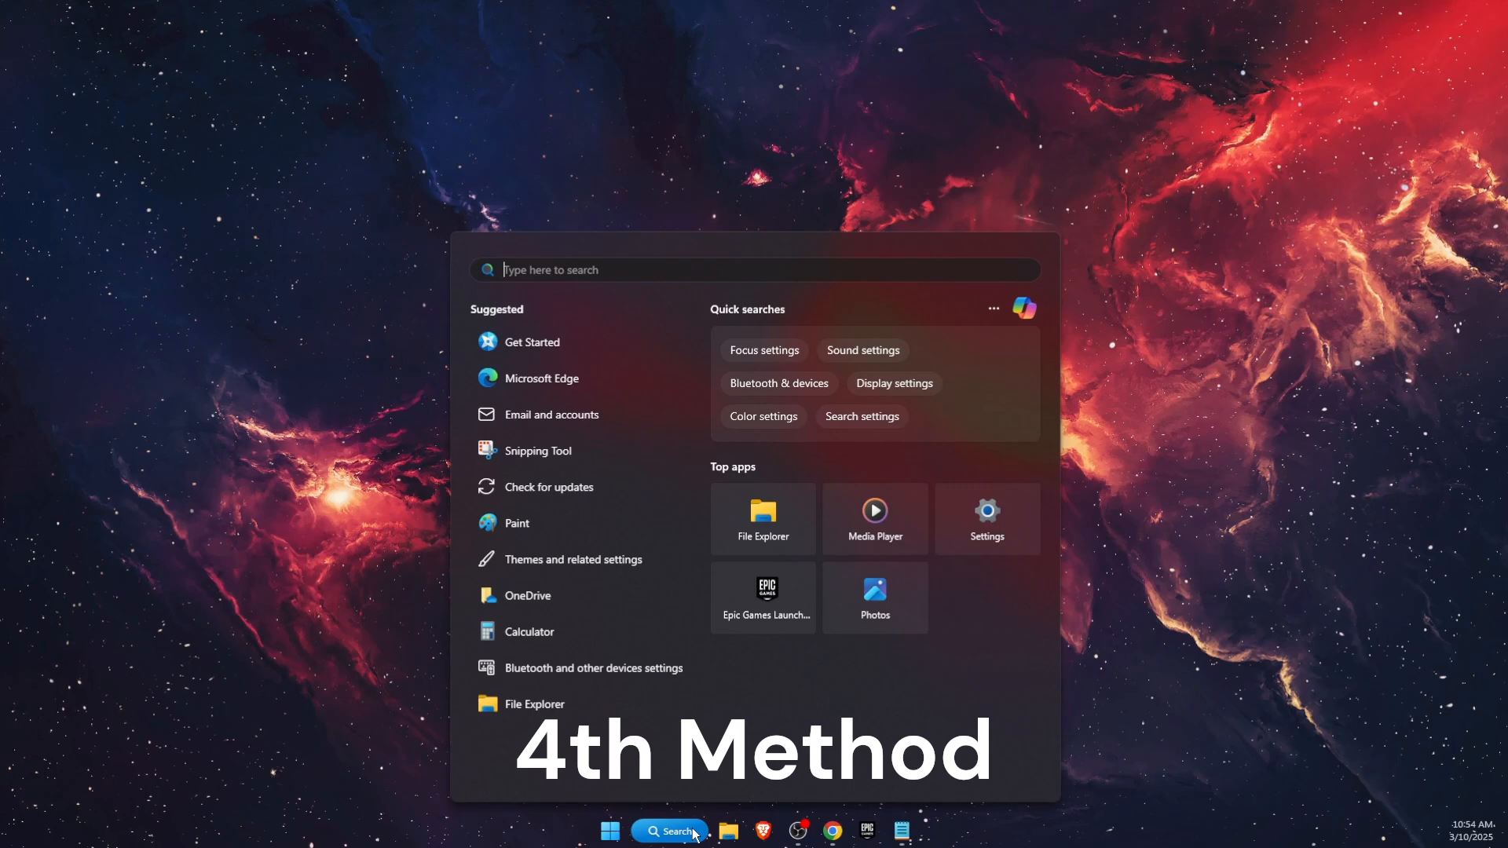
pyautogui.click(669, 831)
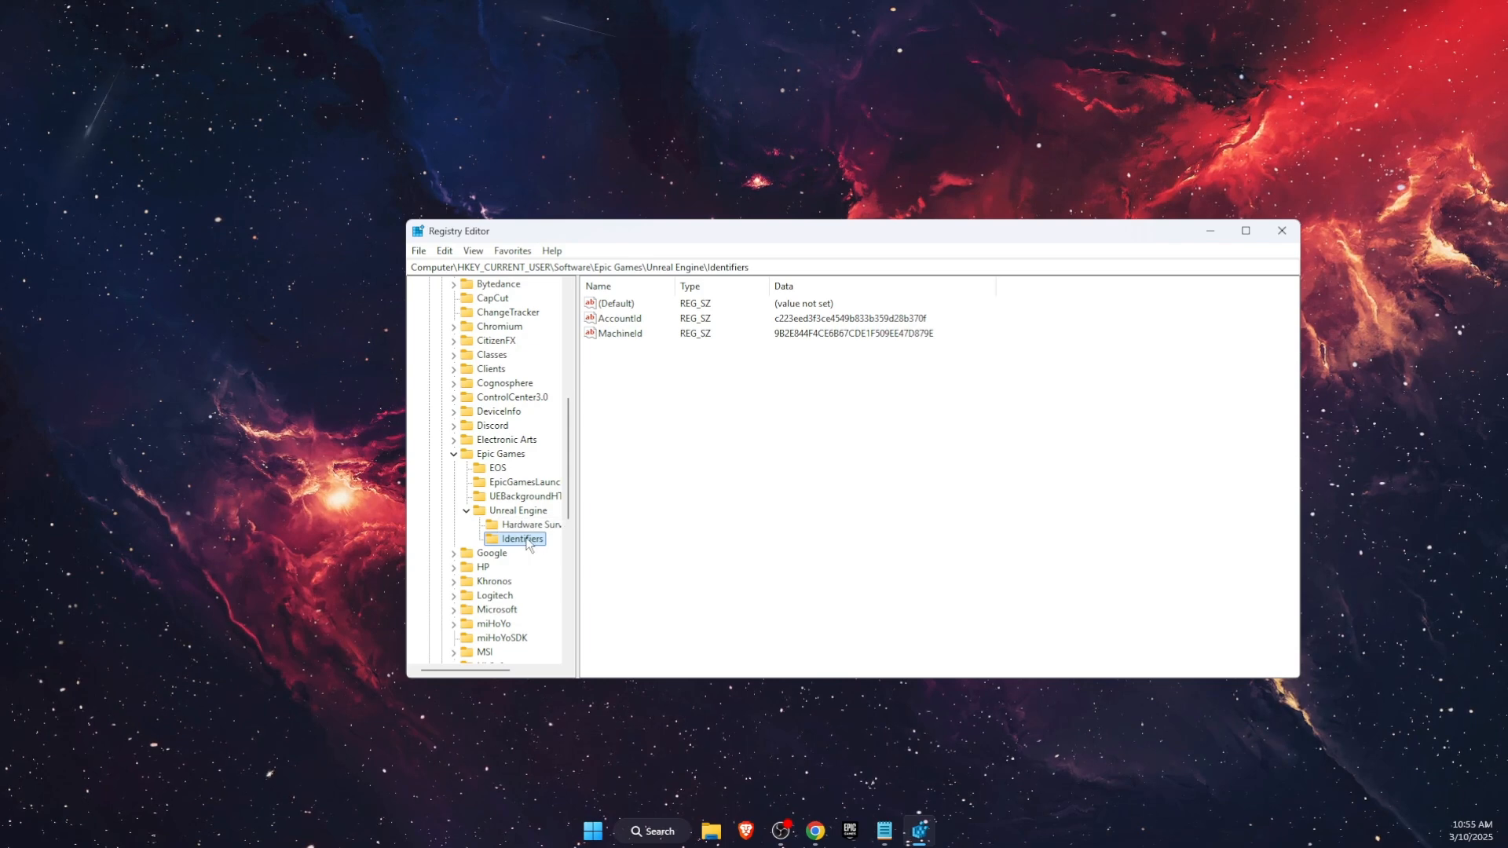
pyautogui.rightClick(516, 539)
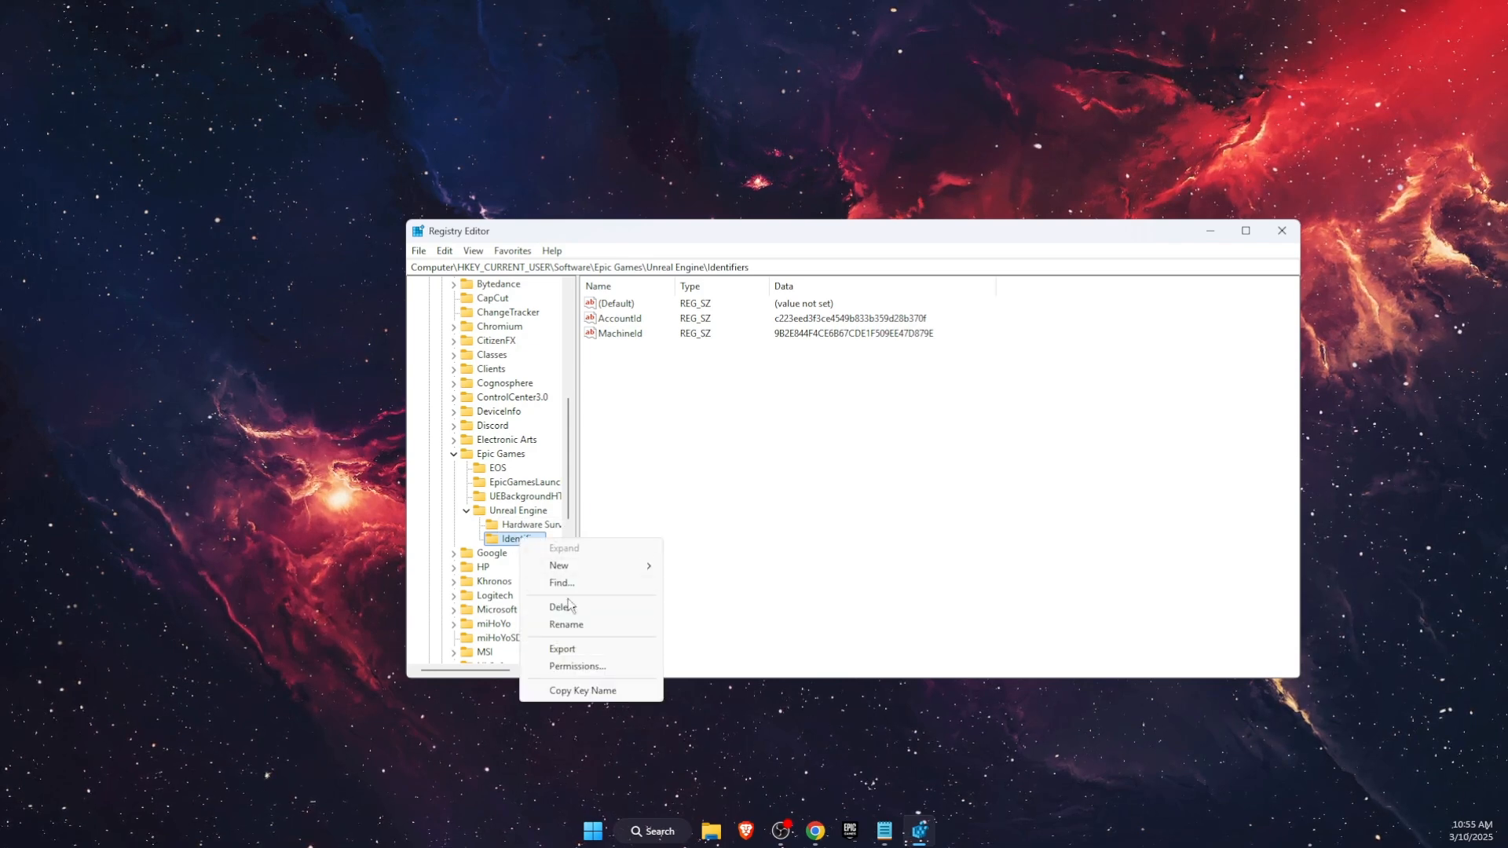
pyautogui.click(1280, 229)
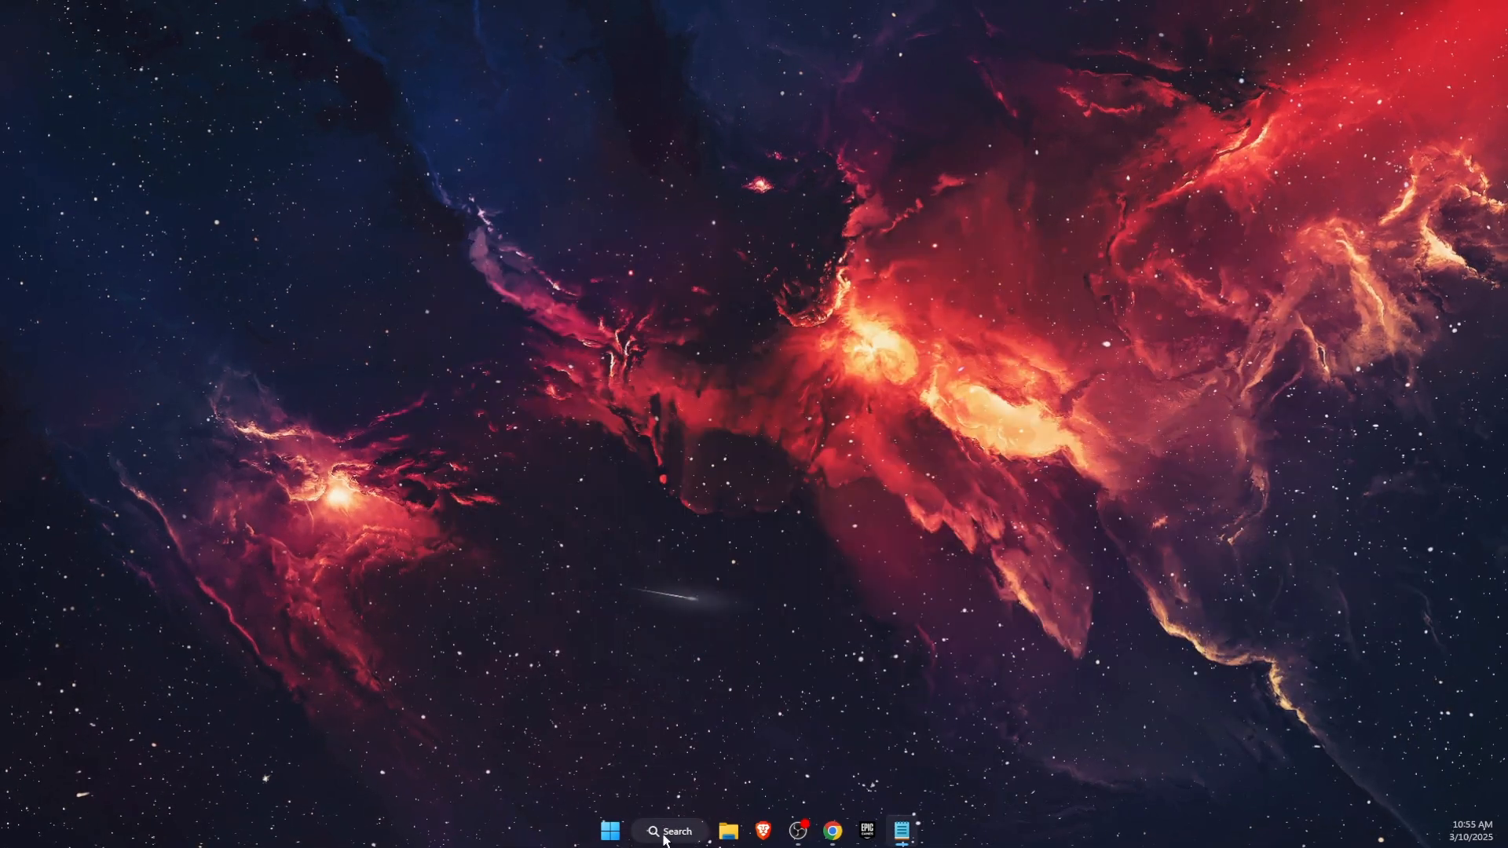
pyautogui.write('net')
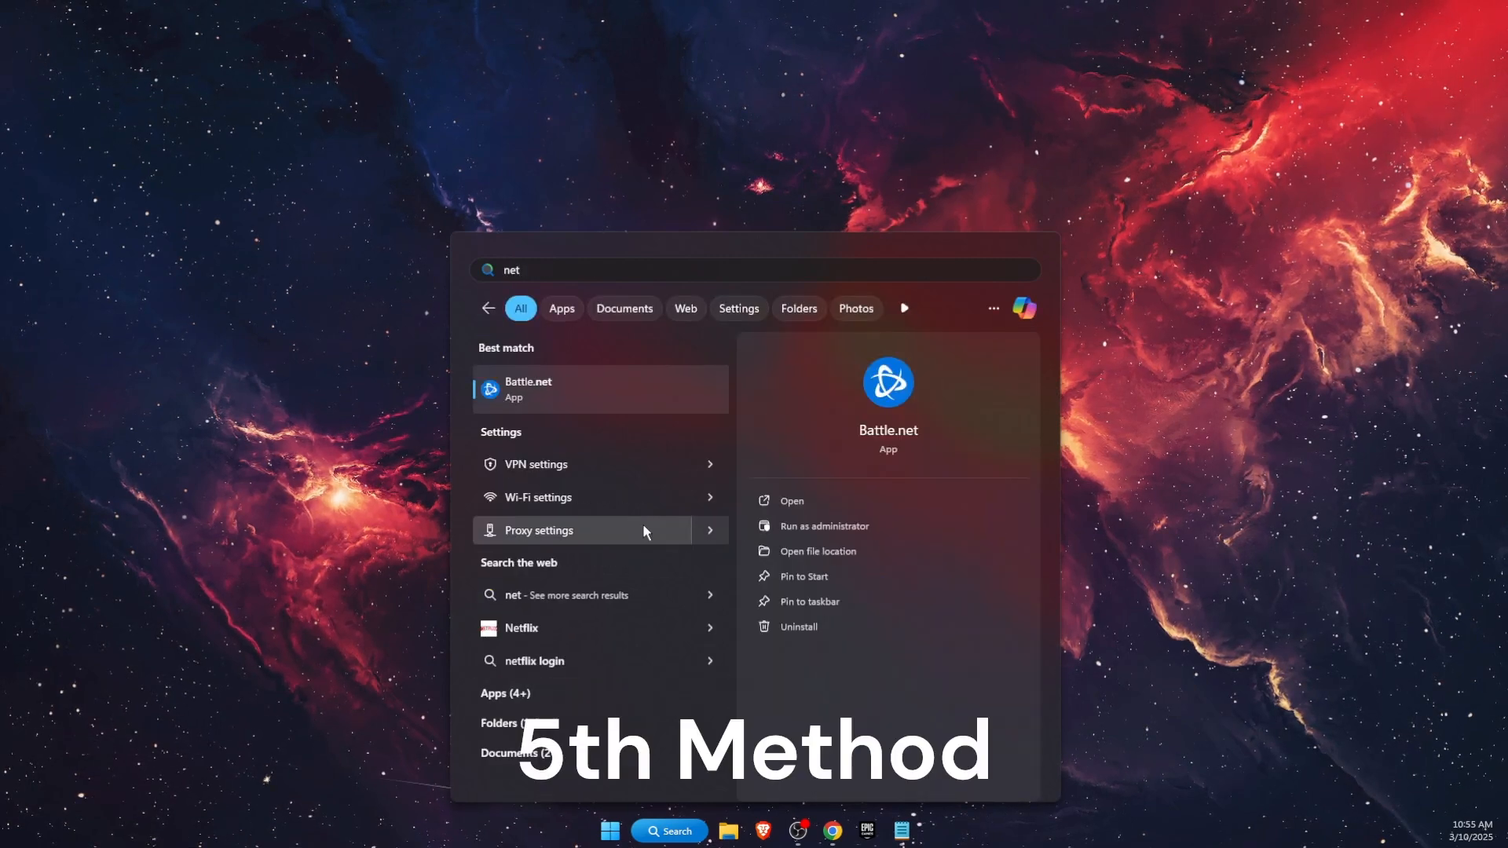
pyautogui.write('roblox')
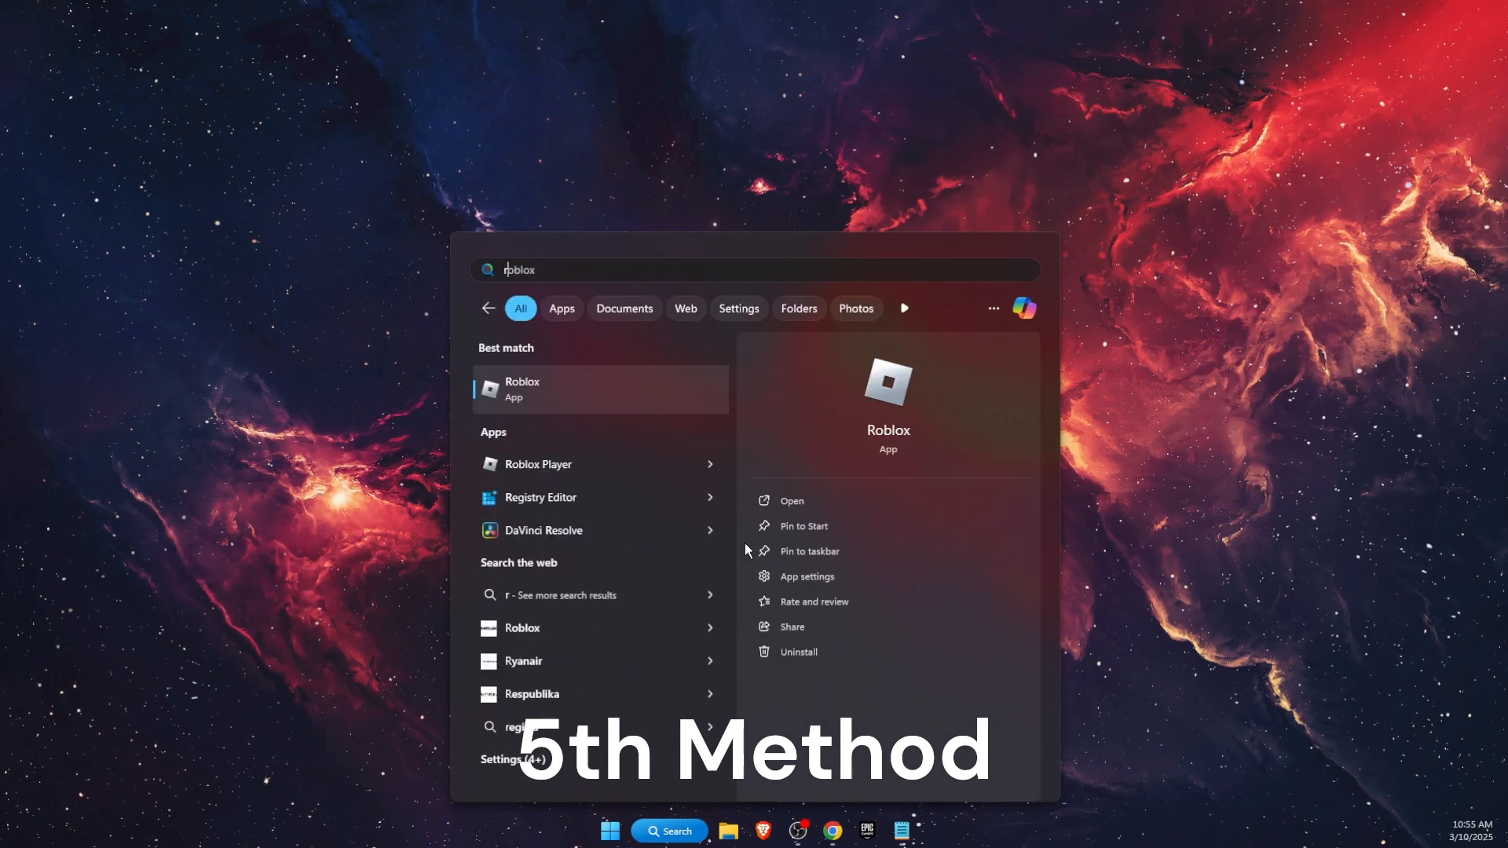
pyautogui.click(807, 577)
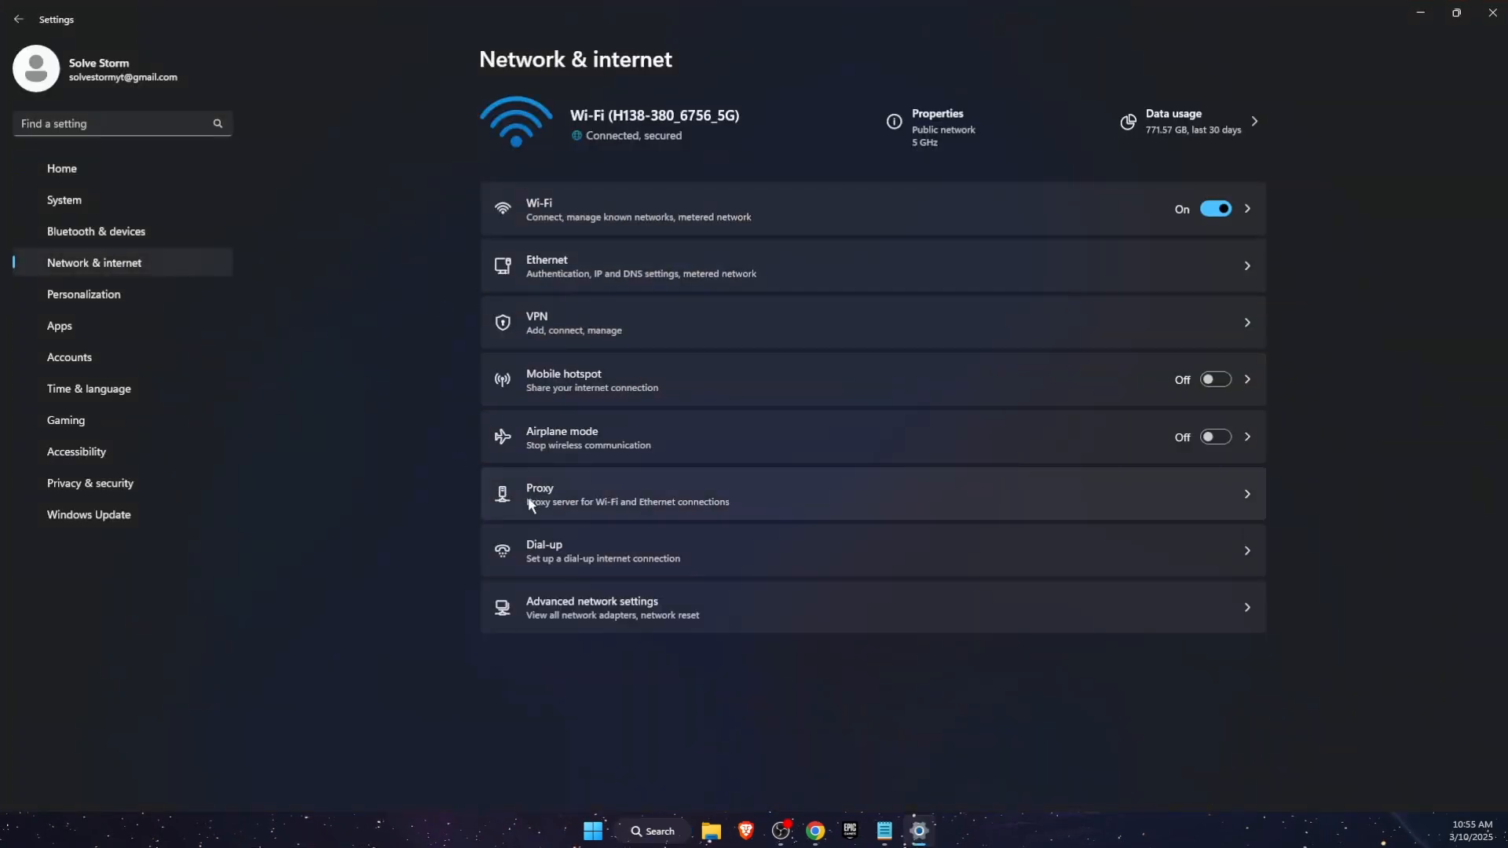
pyautogui.click(592, 608)
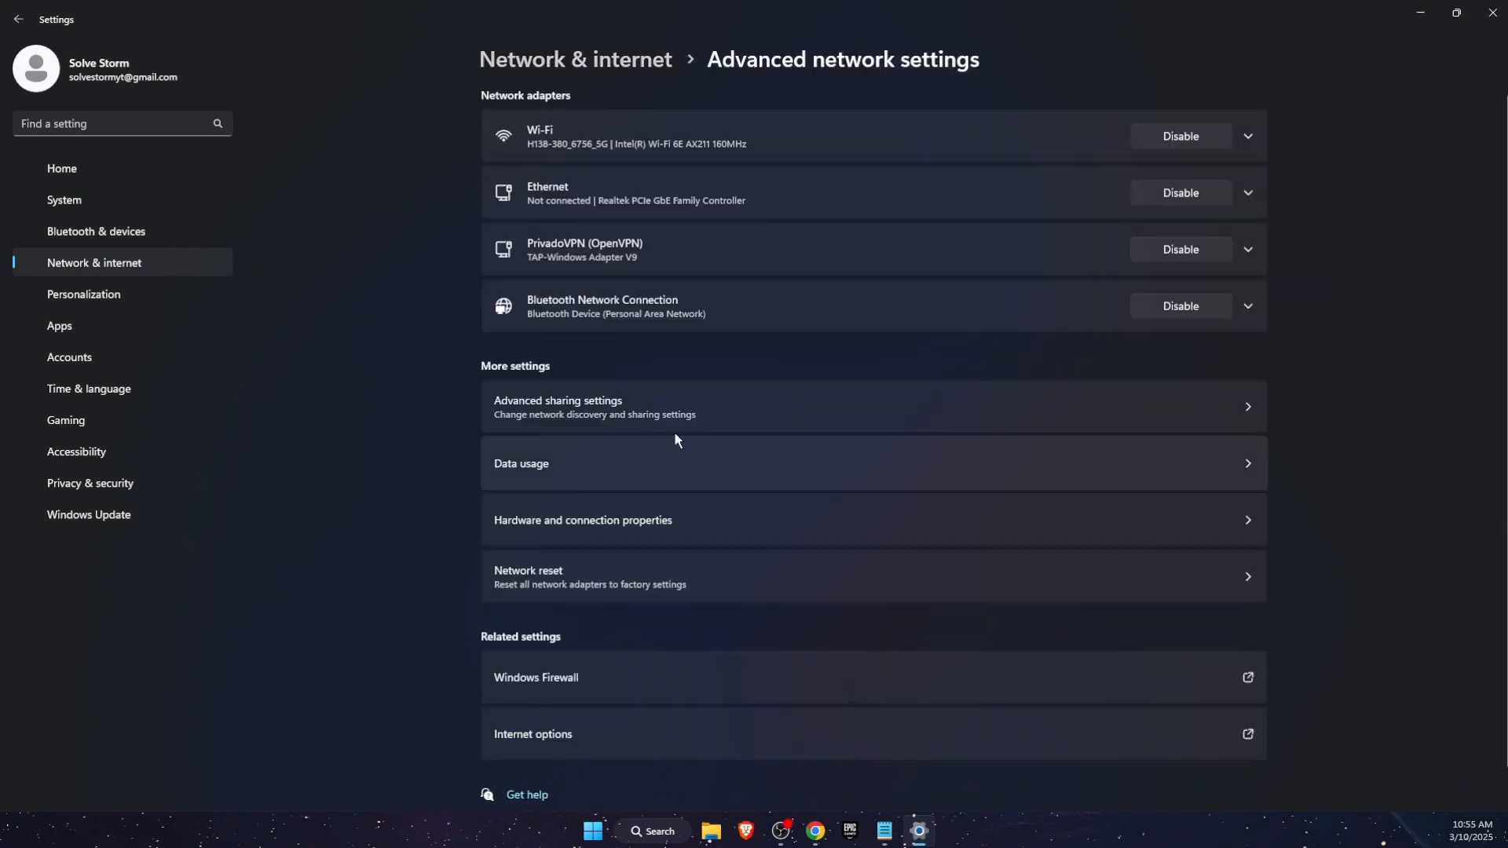
pyautogui.click(589, 576)
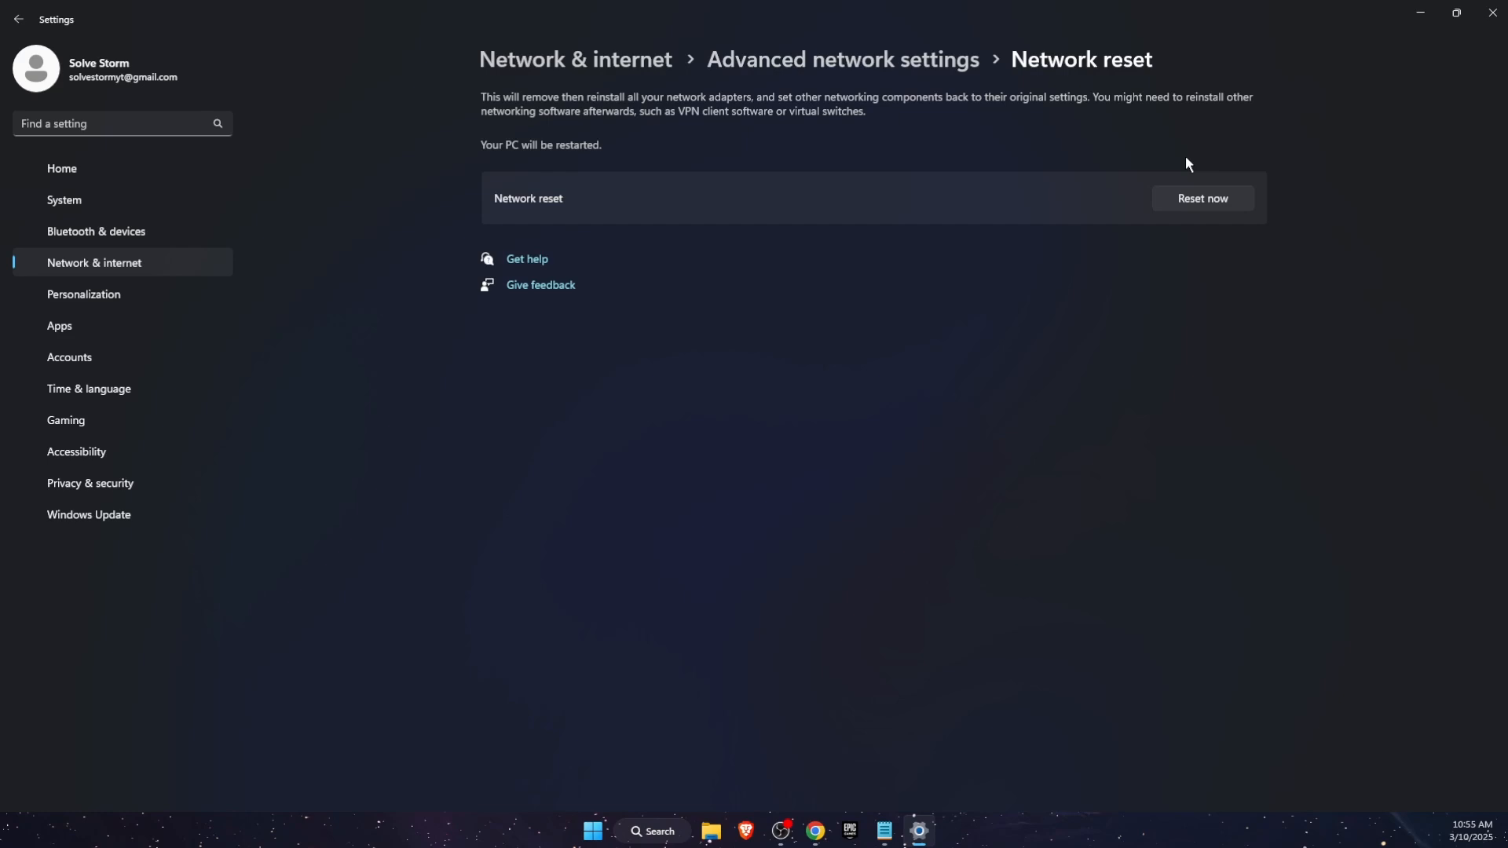
pyautogui.moveTo(556, 149)
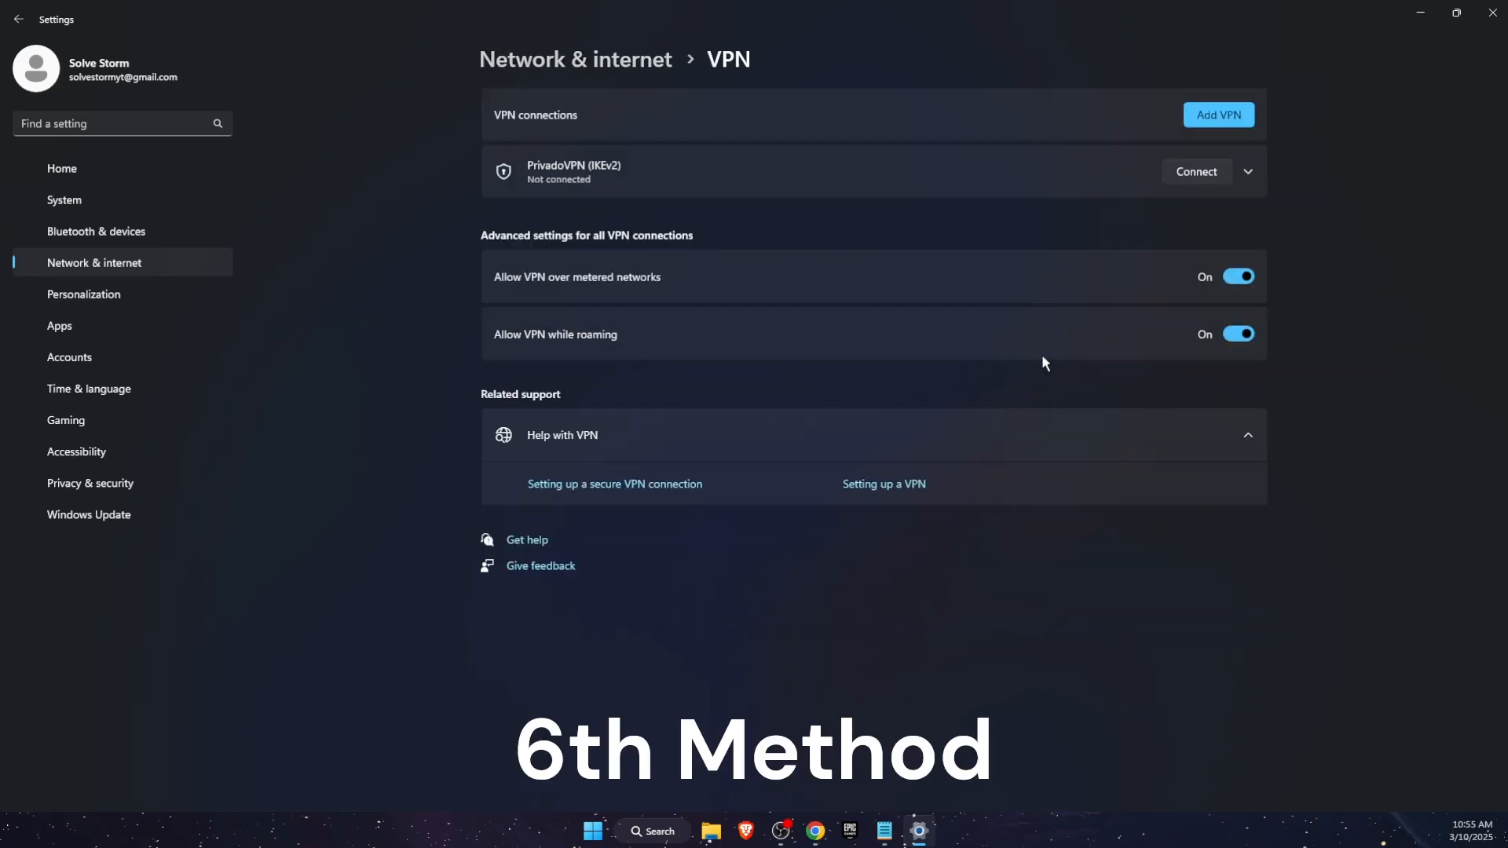
pyautogui.moveTo(930, 295)
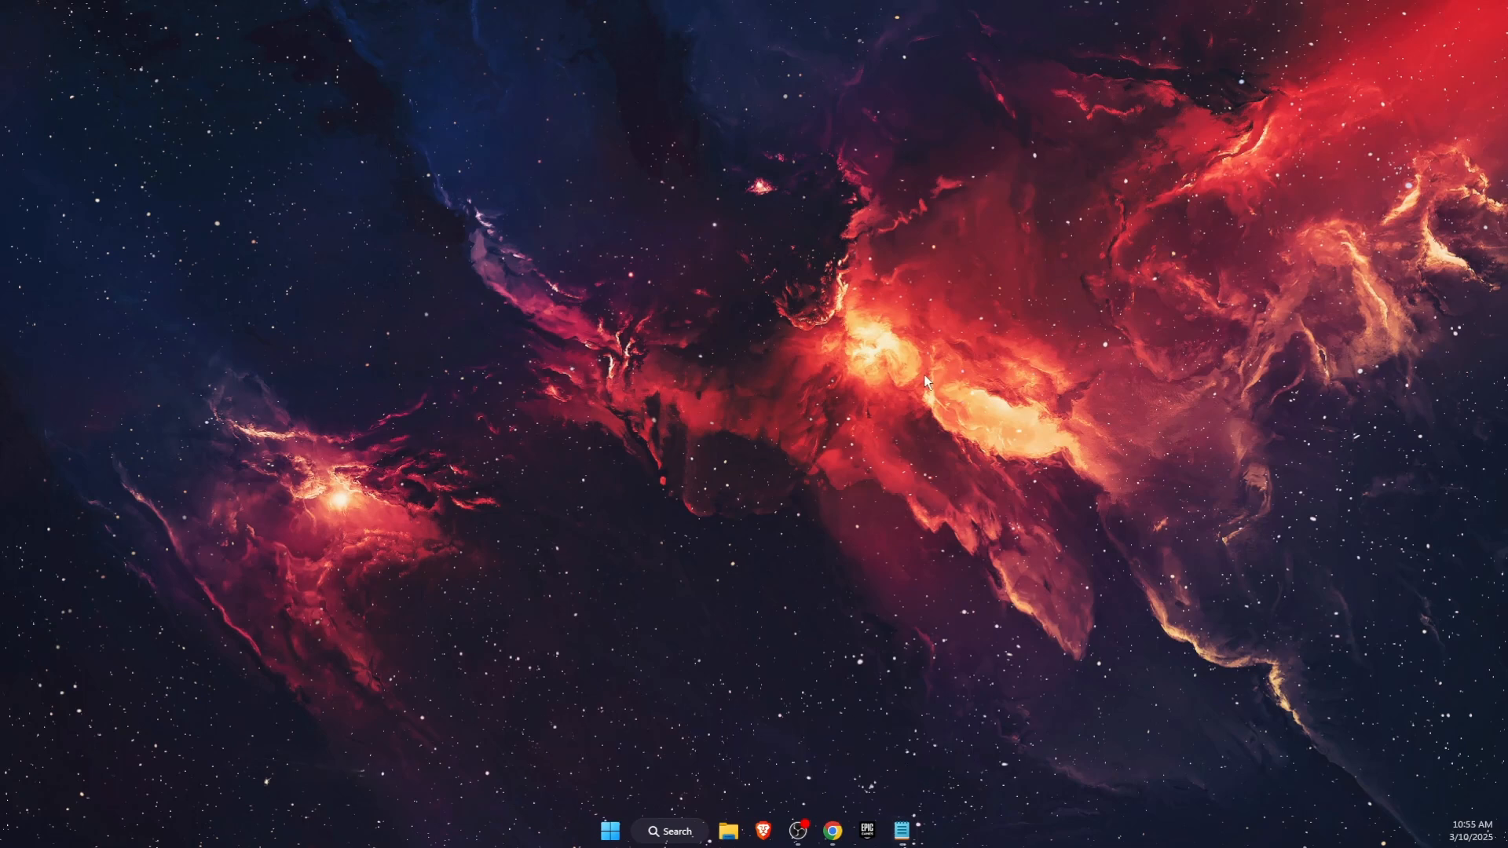
pyautogui.click(726, 831)
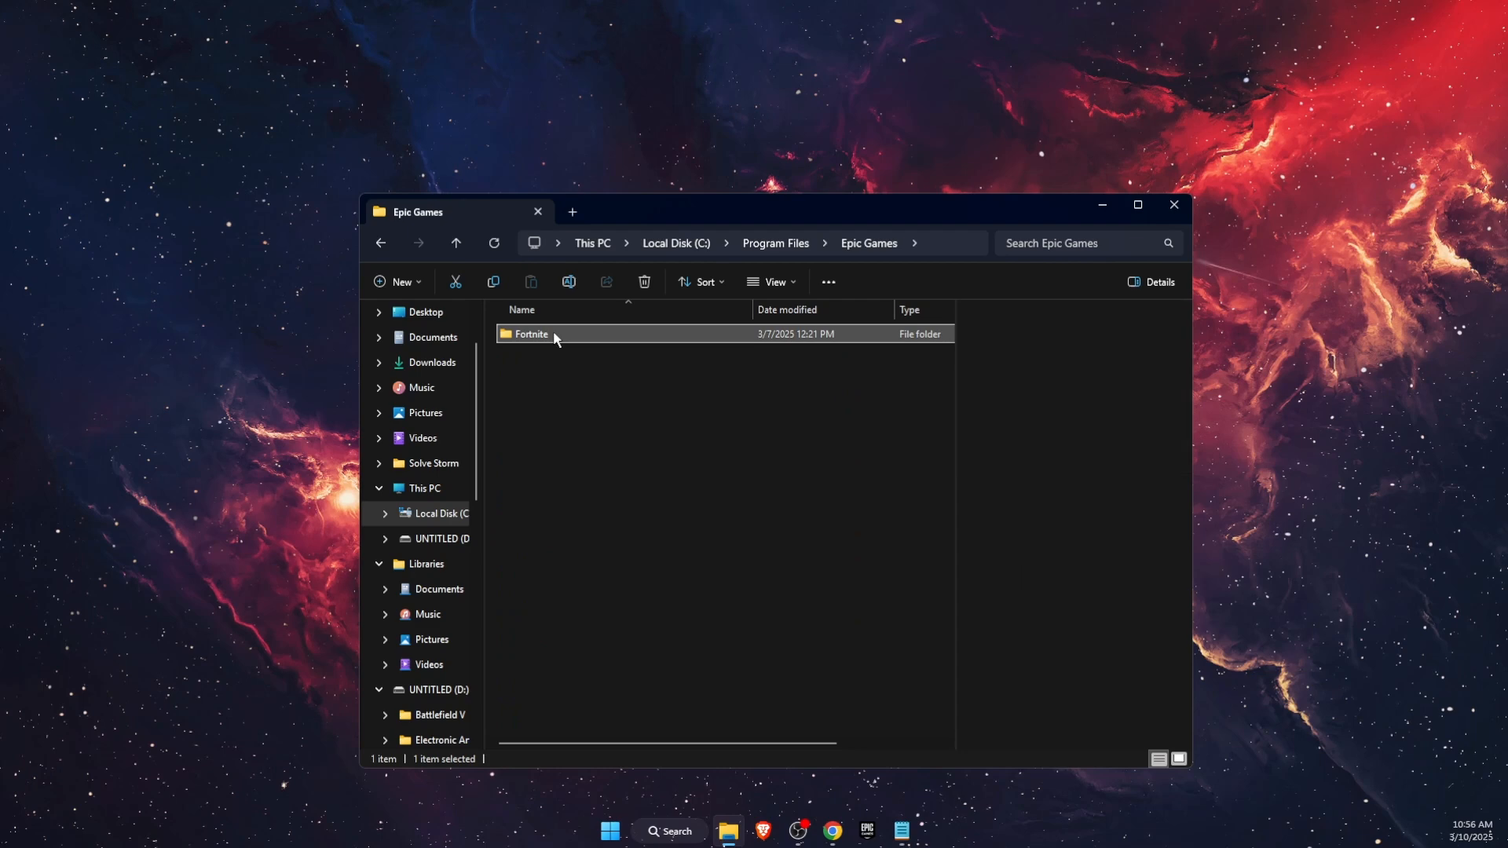
pyautogui.doubleClick(531, 333)
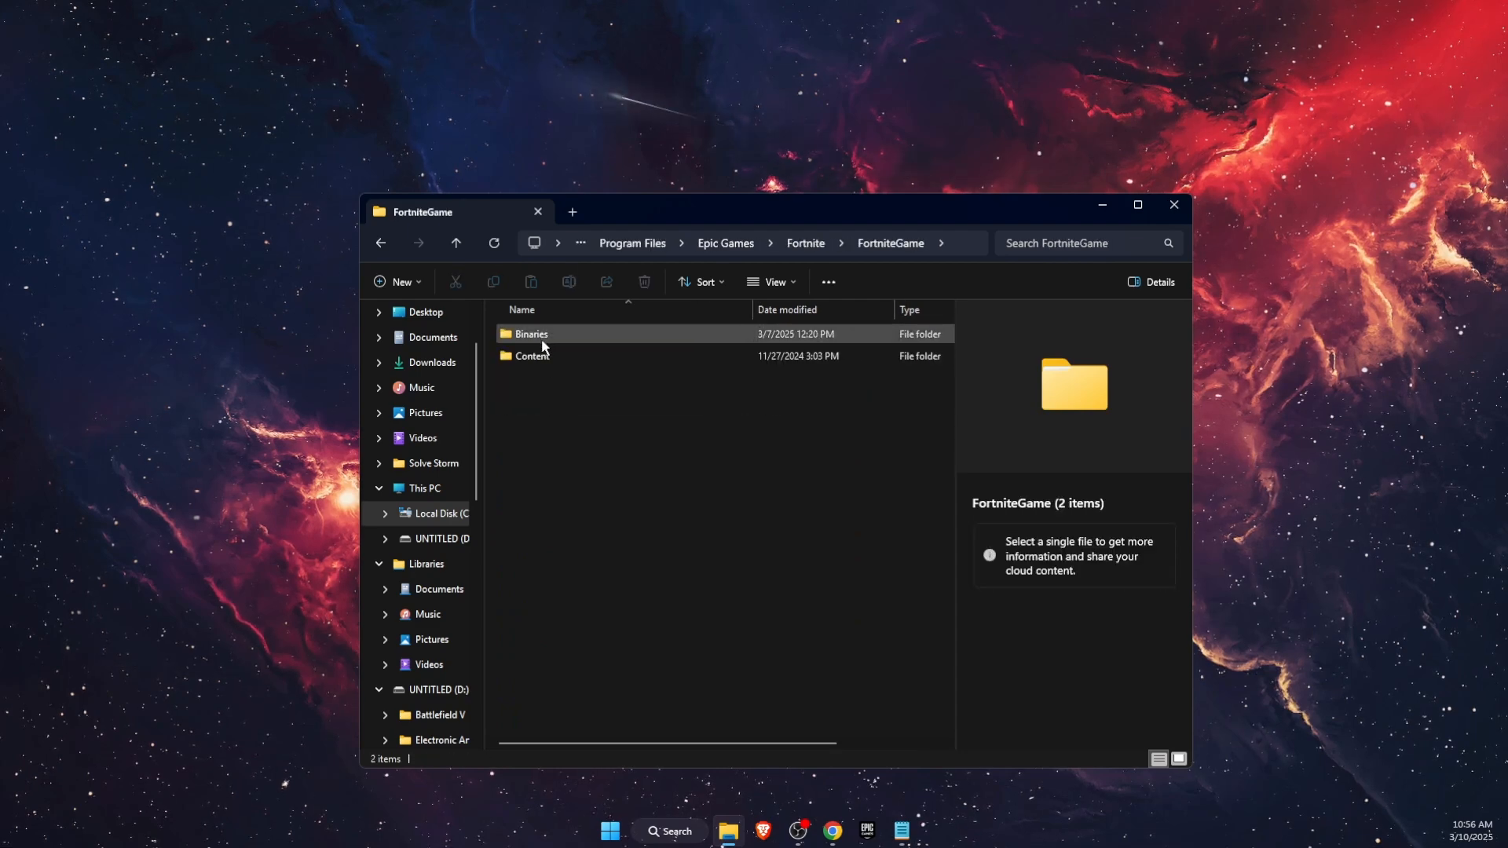
pyautogui.doubleClick(529, 333)
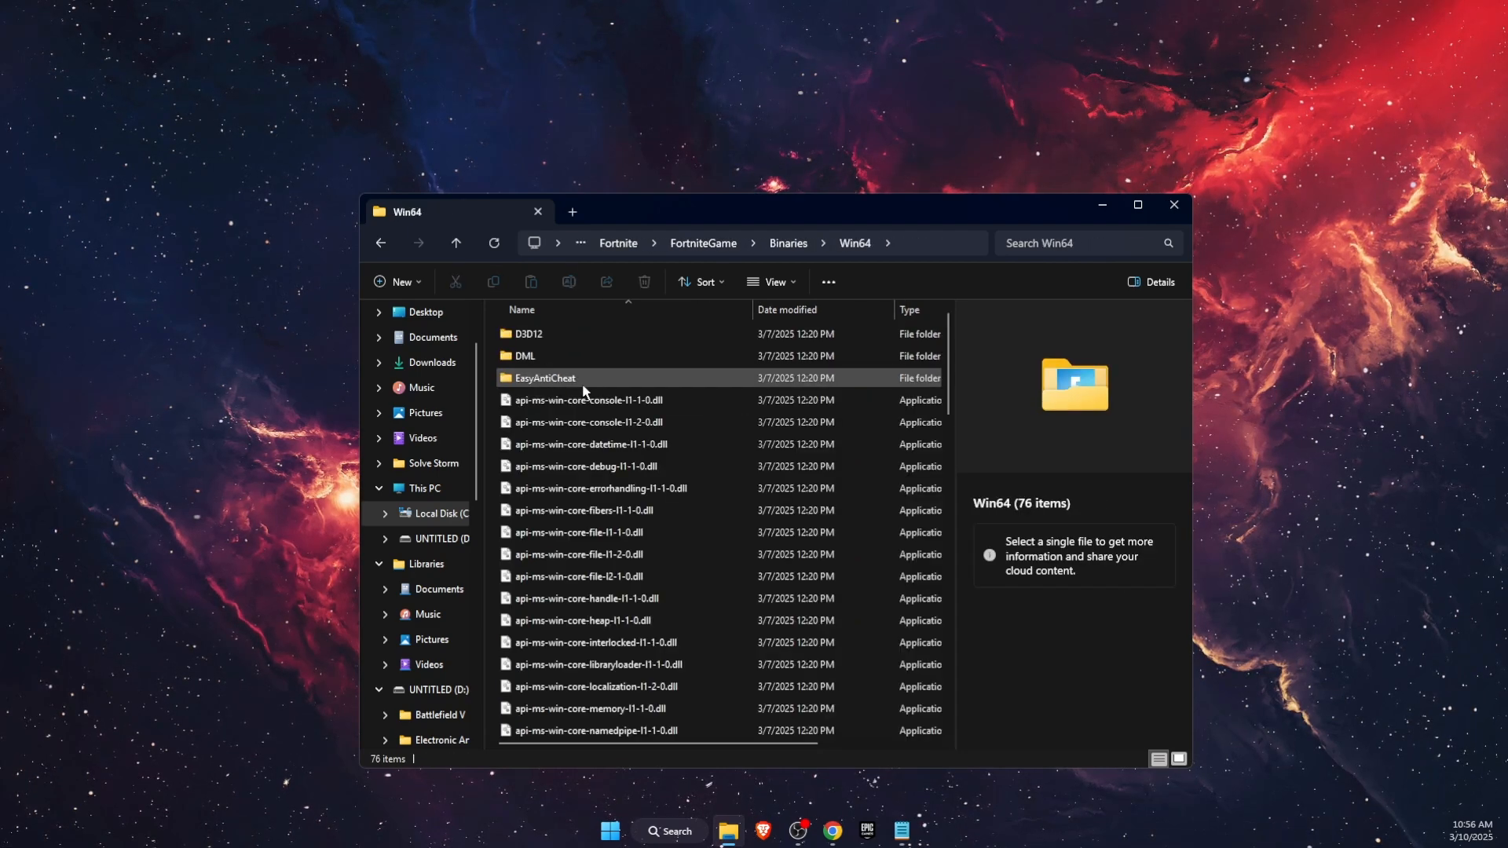
pyautogui.doubleClick(547, 377)
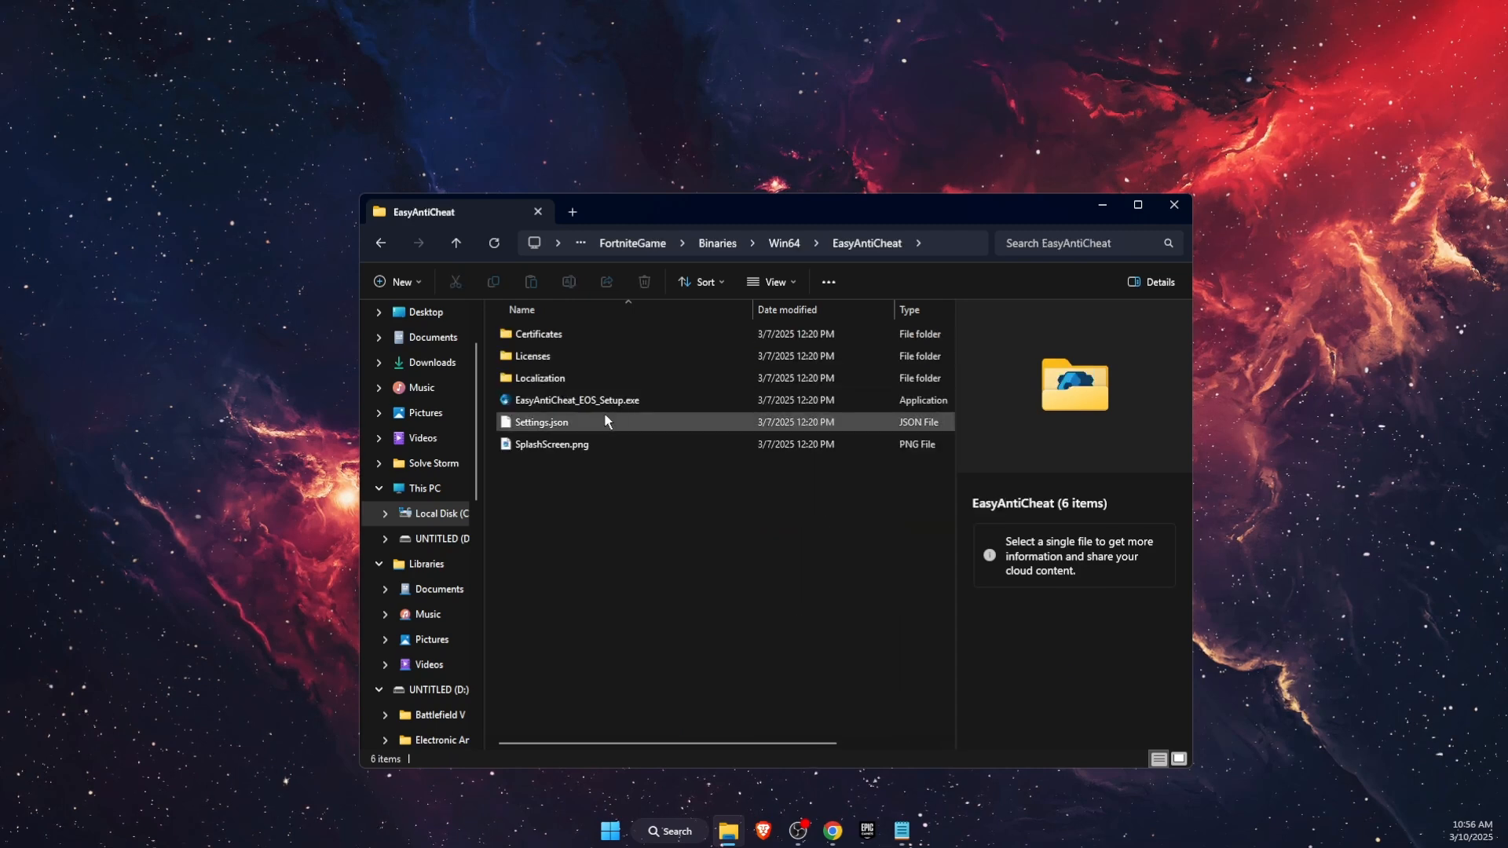
pyautogui.click(575, 401)
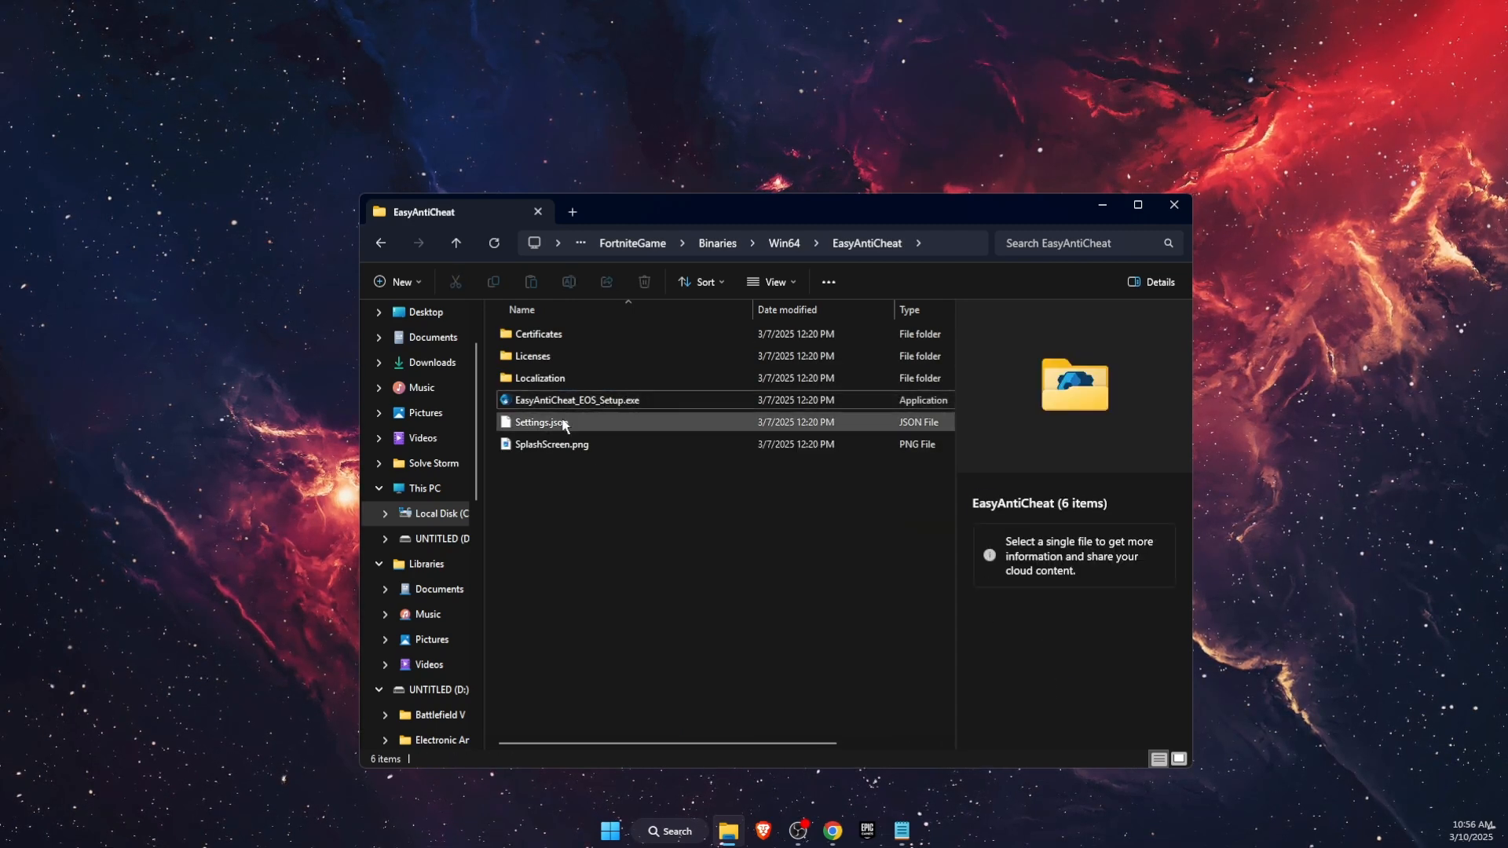
pyautogui.click(577, 399)
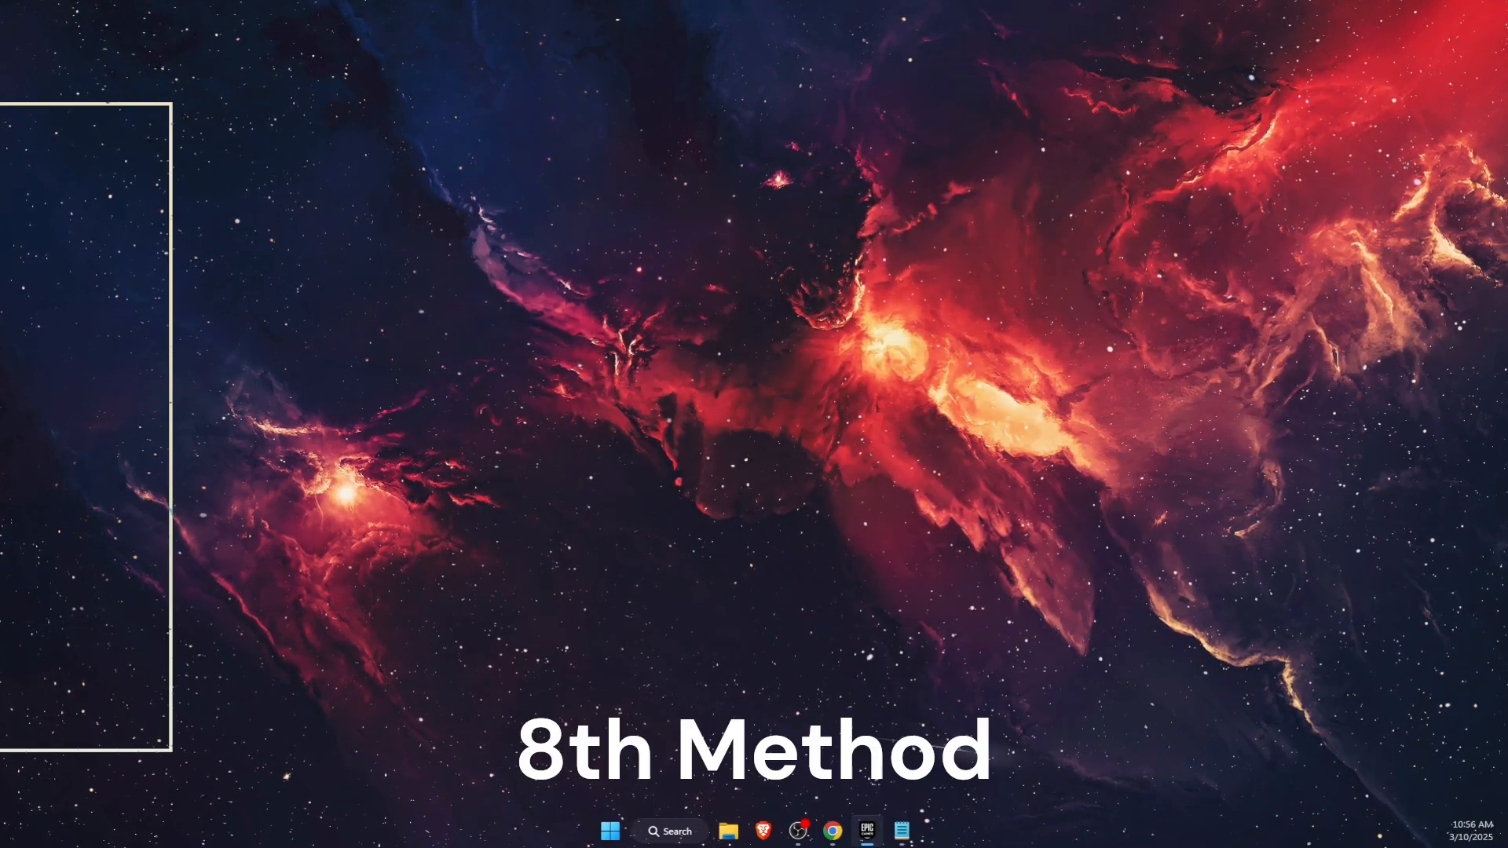
# Uninstall Fortnite from the Epic Games Launcher Library via its three-dot menu.
pyautogui.click(864, 830)
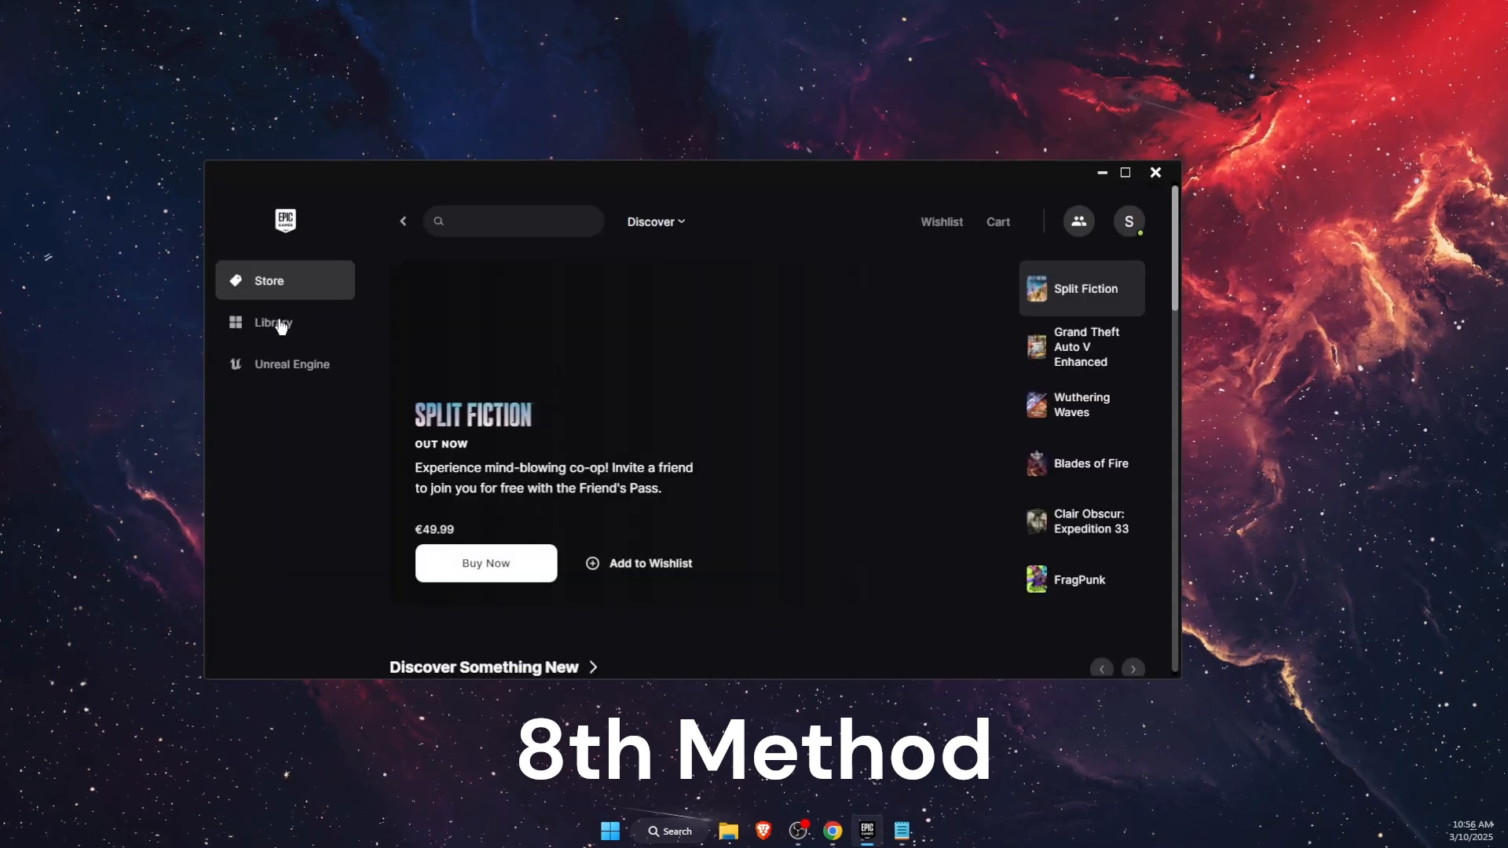
pyautogui.click(272, 322)
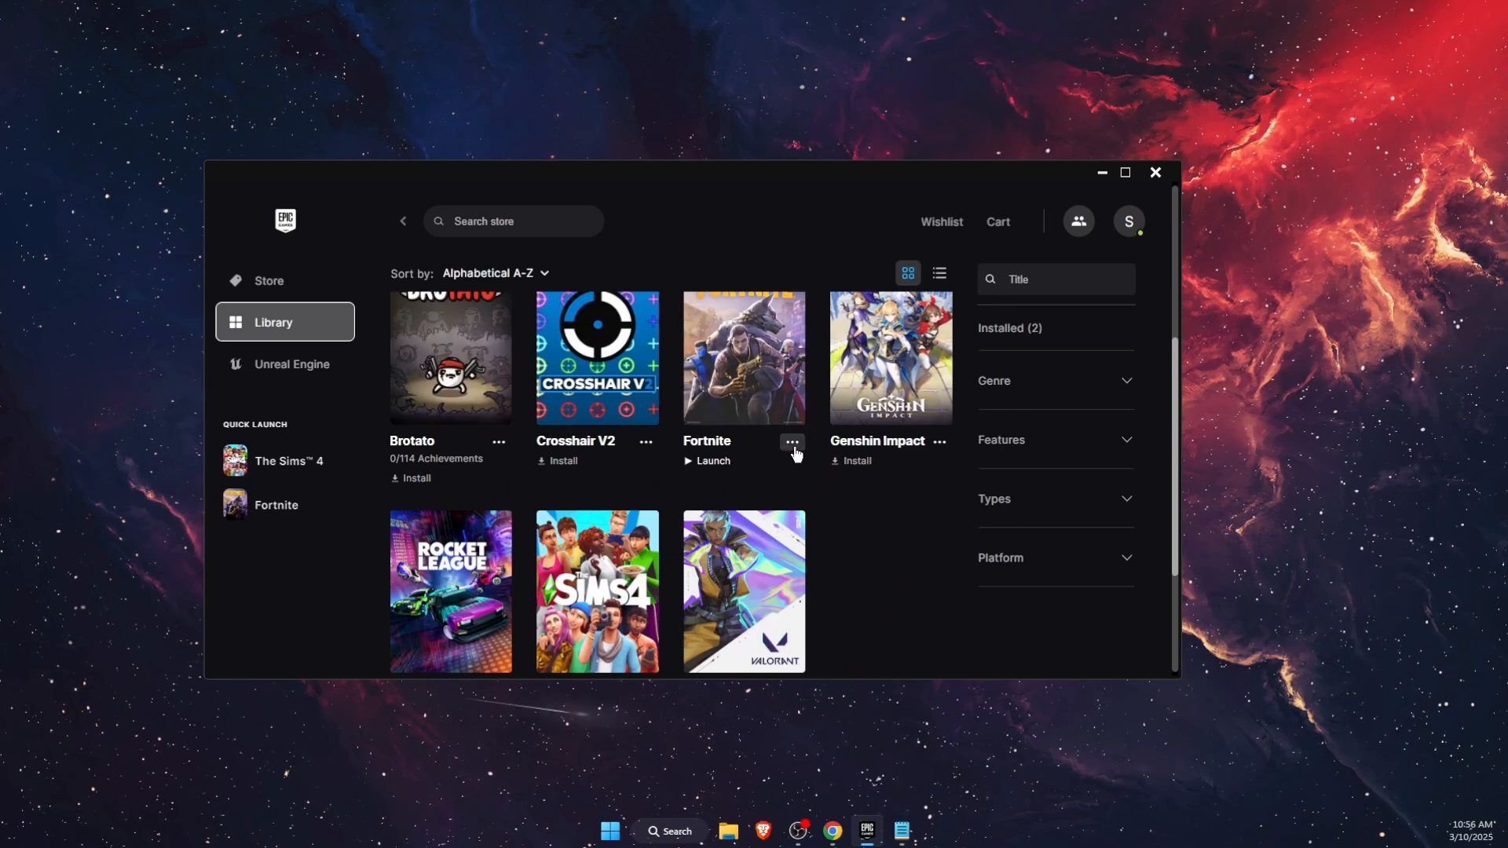
pyautogui.click(792, 443)
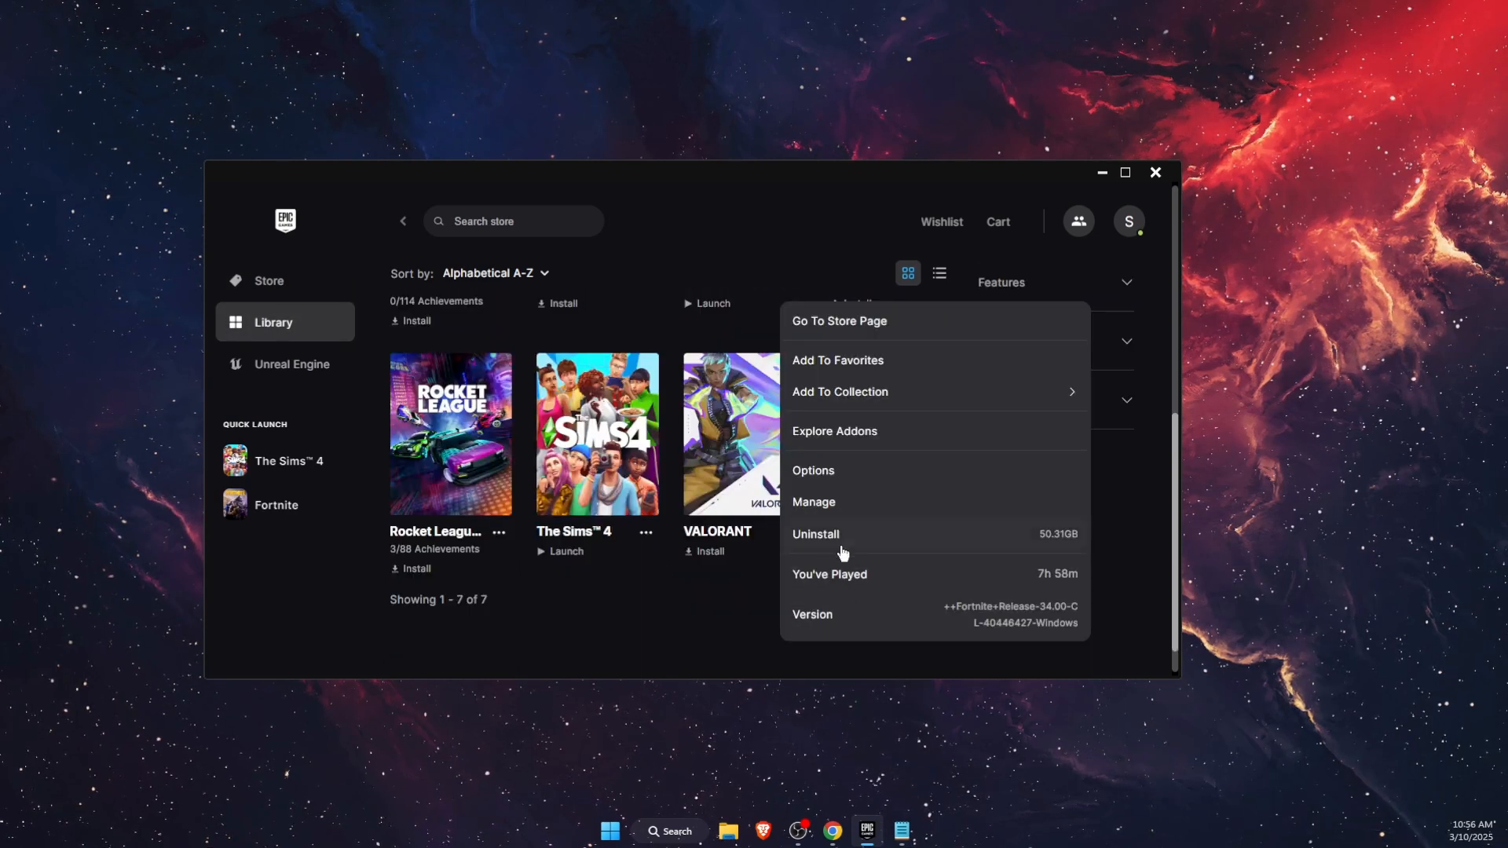
pyautogui.click(1155, 172)
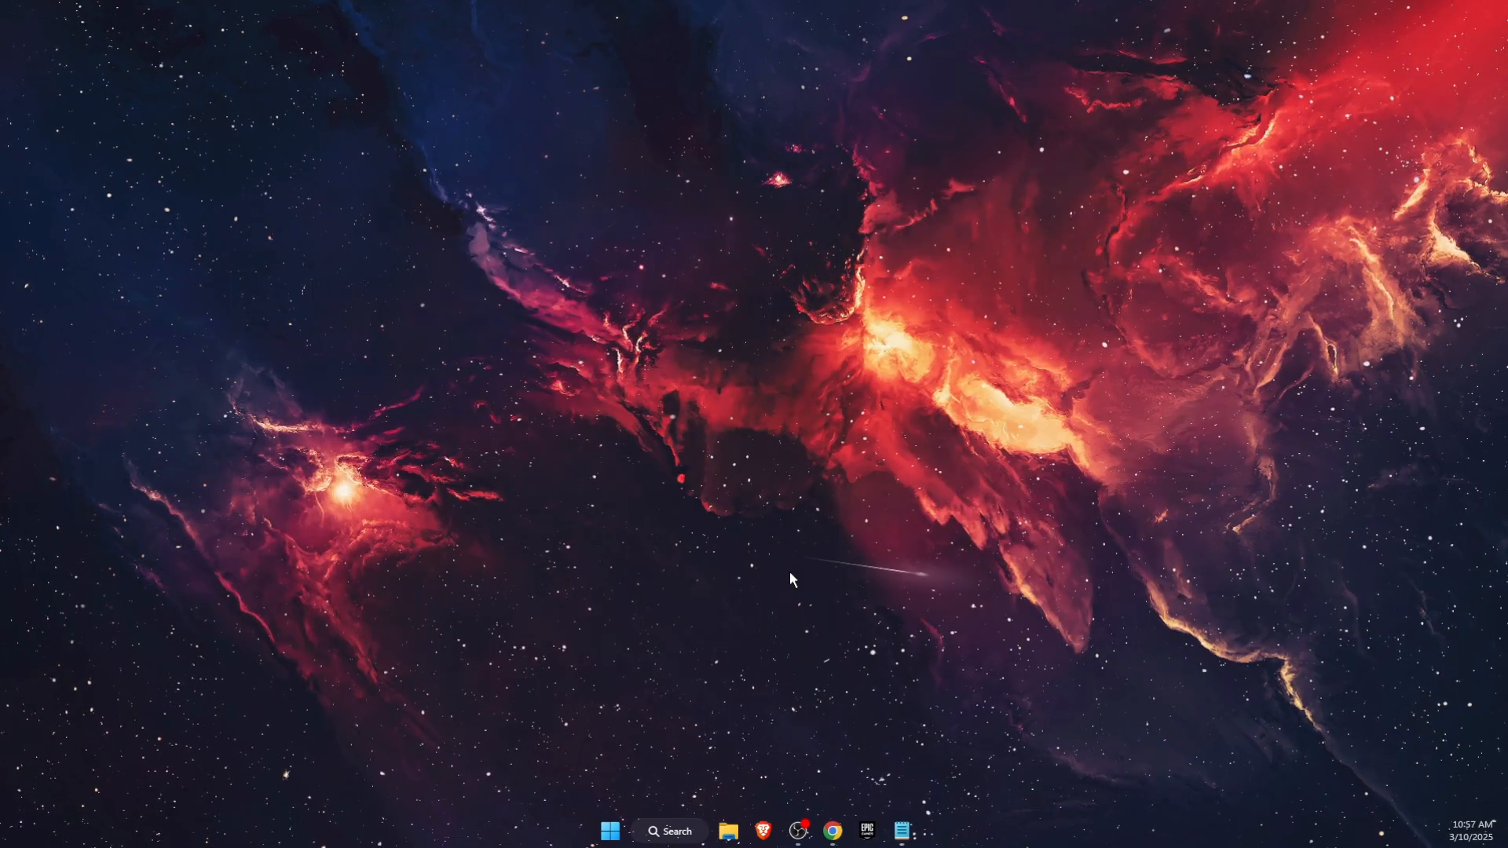